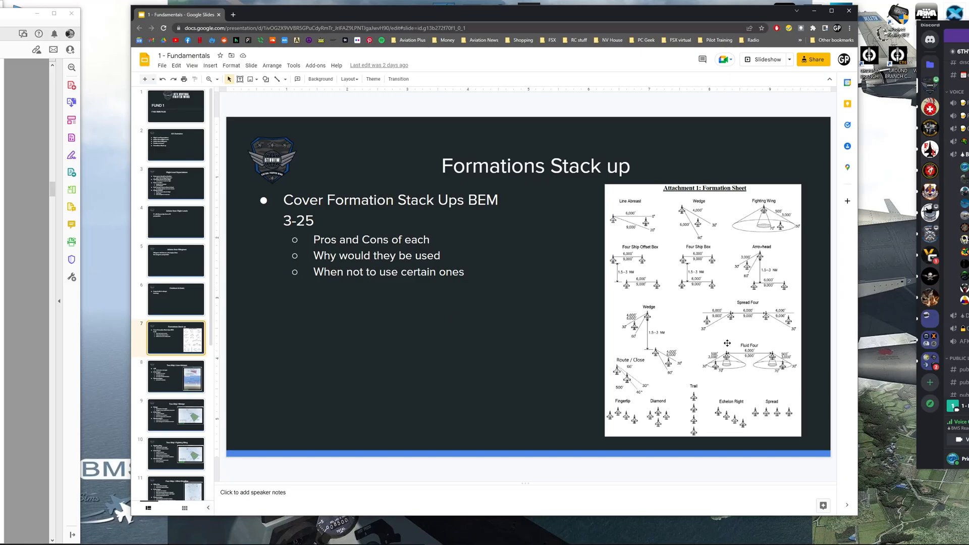
mouse_move(730, 323)
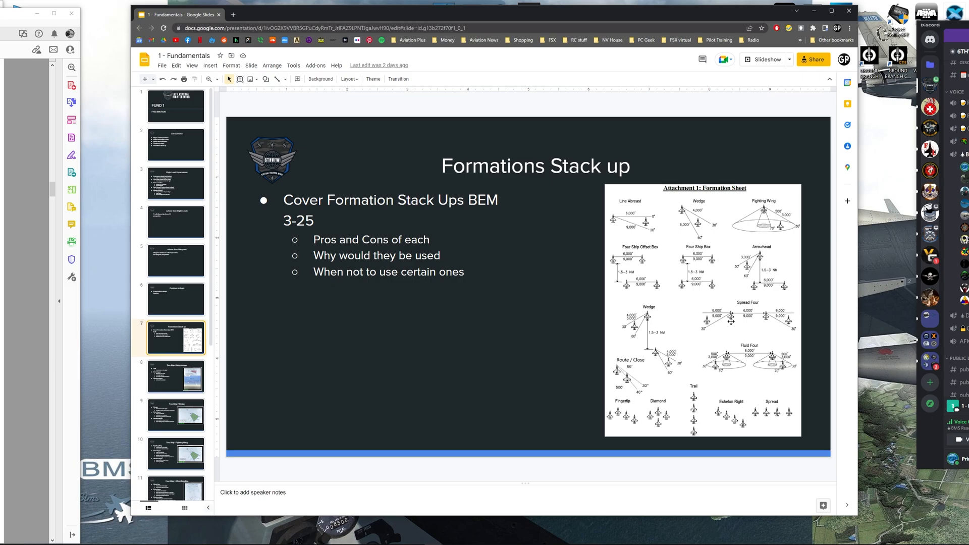
mouse_move(664, 286)
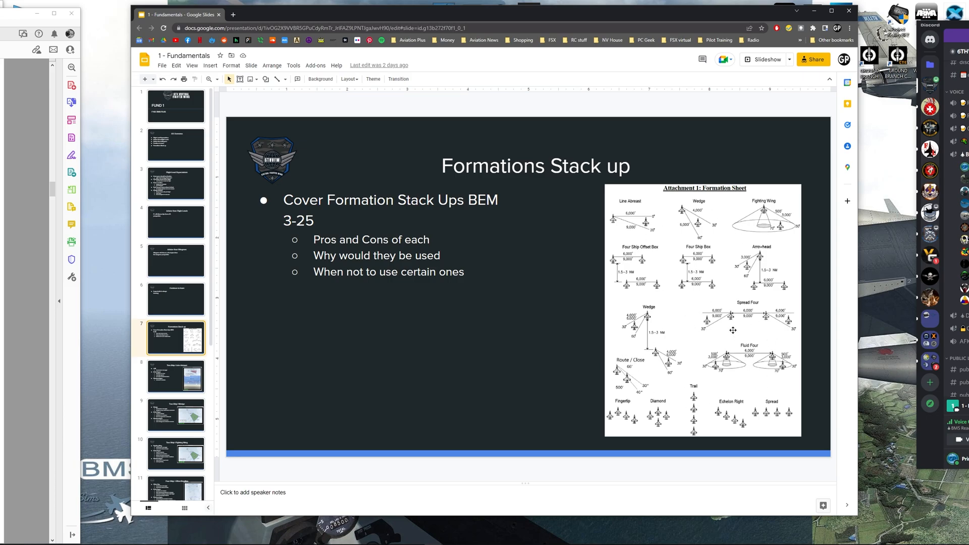
mouse_move(693, 425)
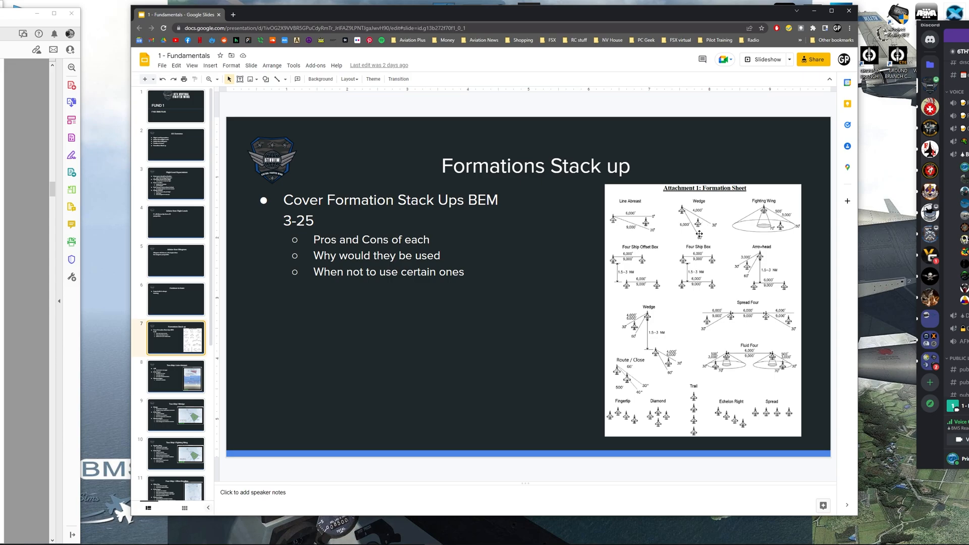
mouse_move(688, 332)
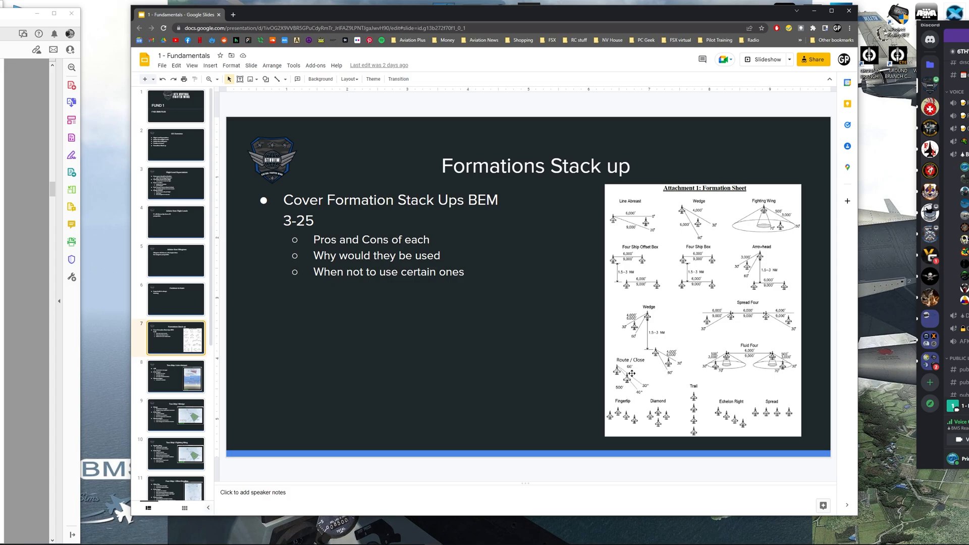
mouse_move(624, 375)
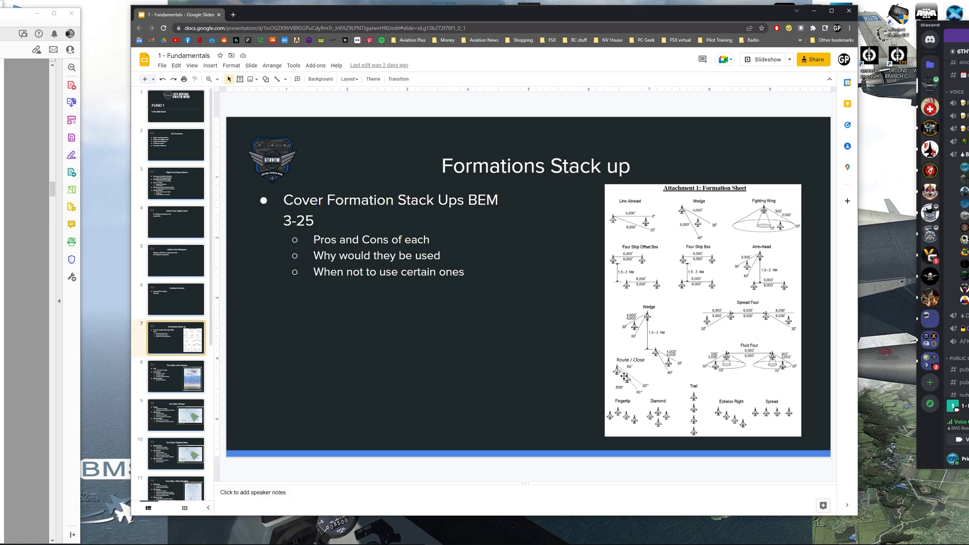
mouse_move(630, 378)
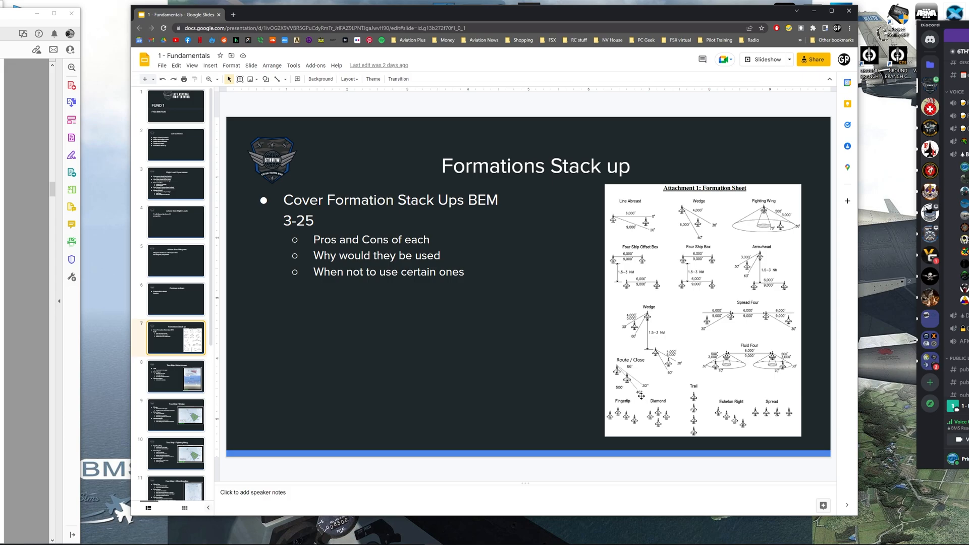
mouse_move(642, 395)
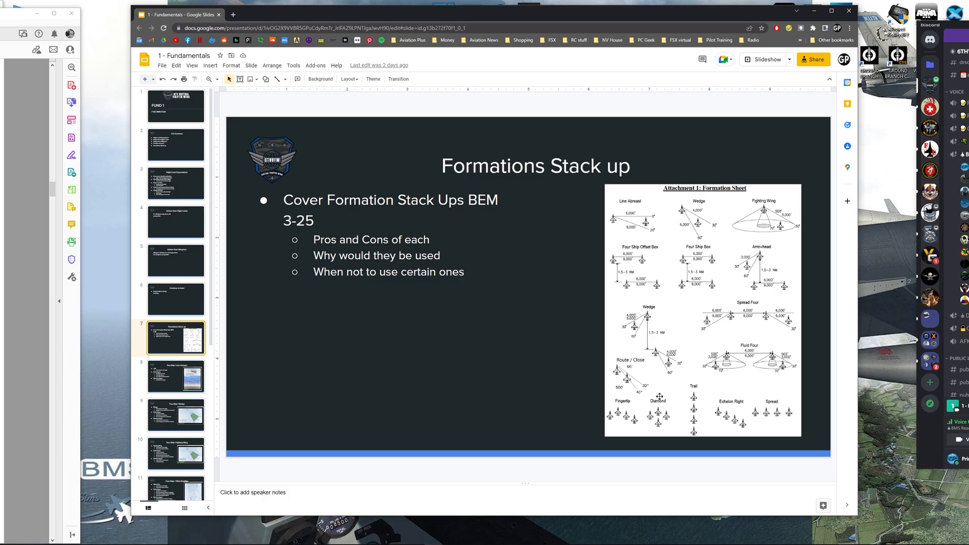
mouse_move(717, 394)
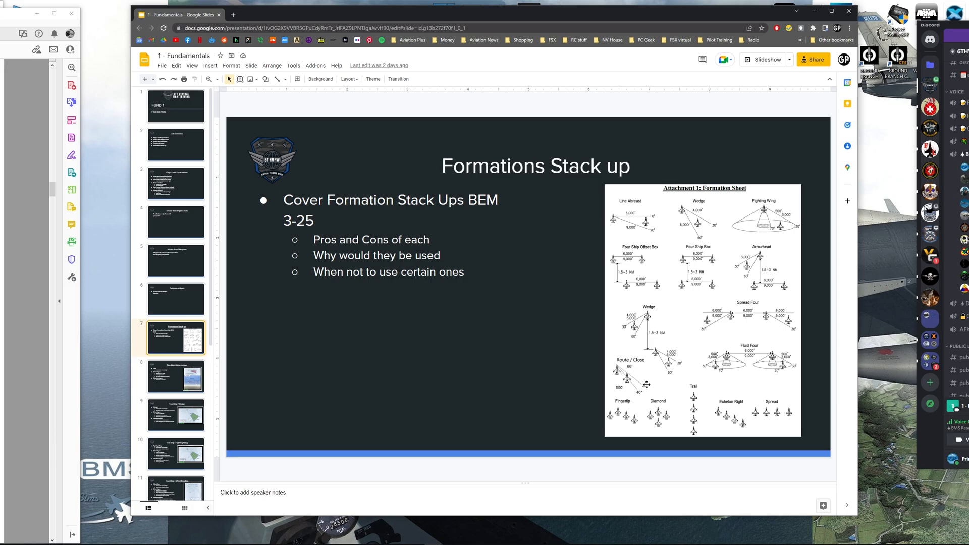
mouse_move(633, 255)
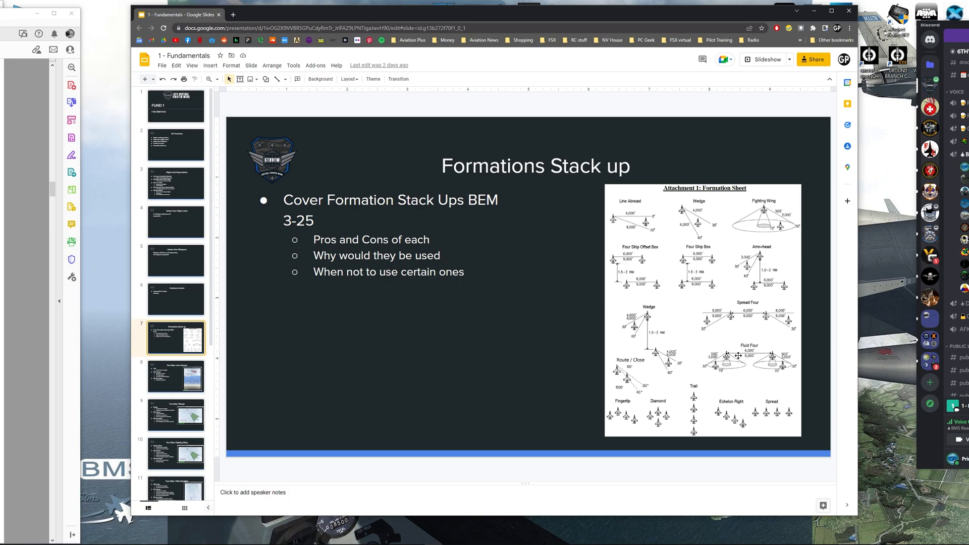
mouse_move(492, 367)
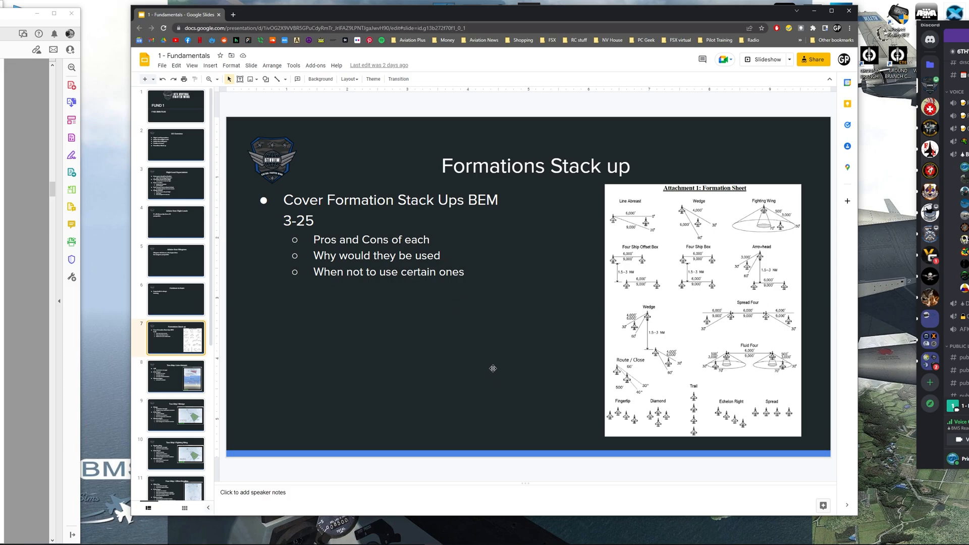
Show the Two Ship | Line Abreast slide with its advantages and disadvantages
left_click(176, 375)
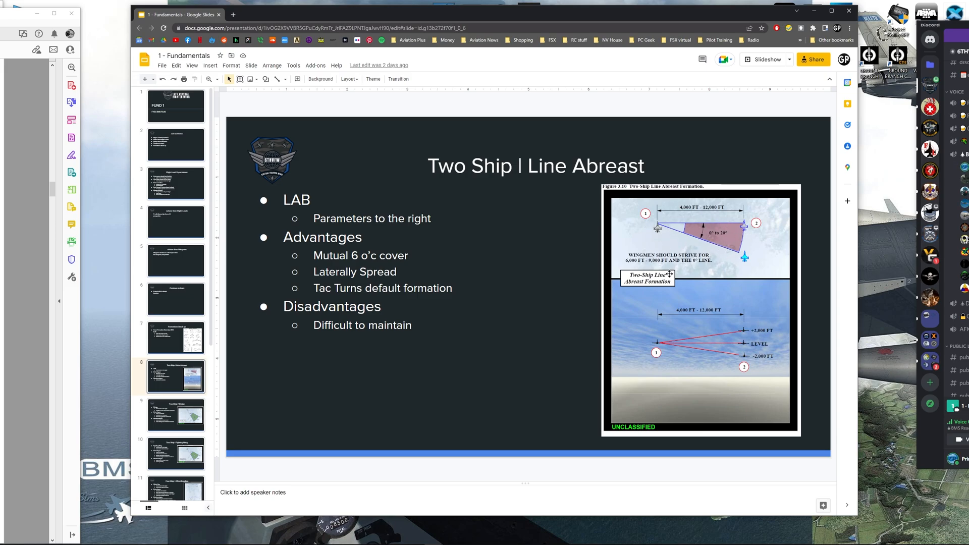
mouse_move(742, 259)
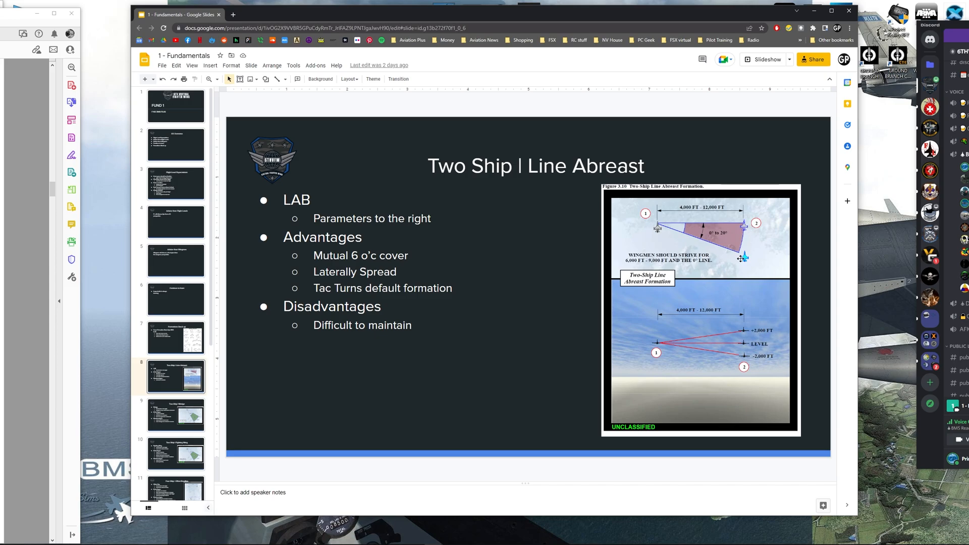
mouse_move(553, 294)
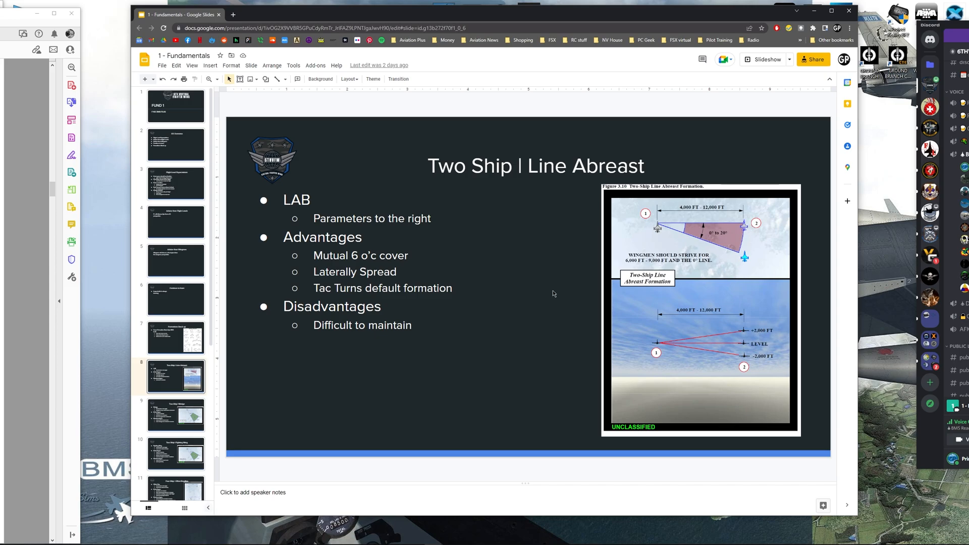
mouse_move(679, 230)
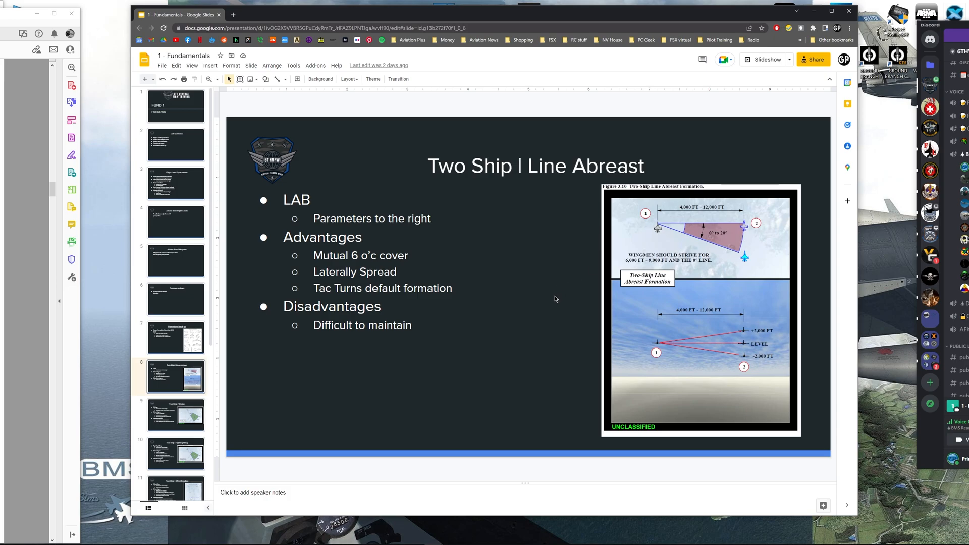
mouse_move(705, 228)
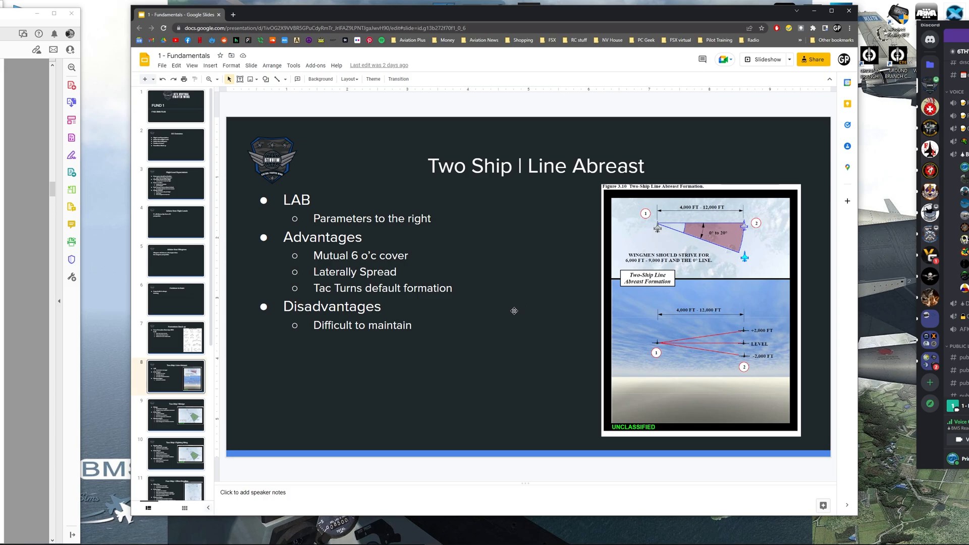
mouse_move(740, 356)
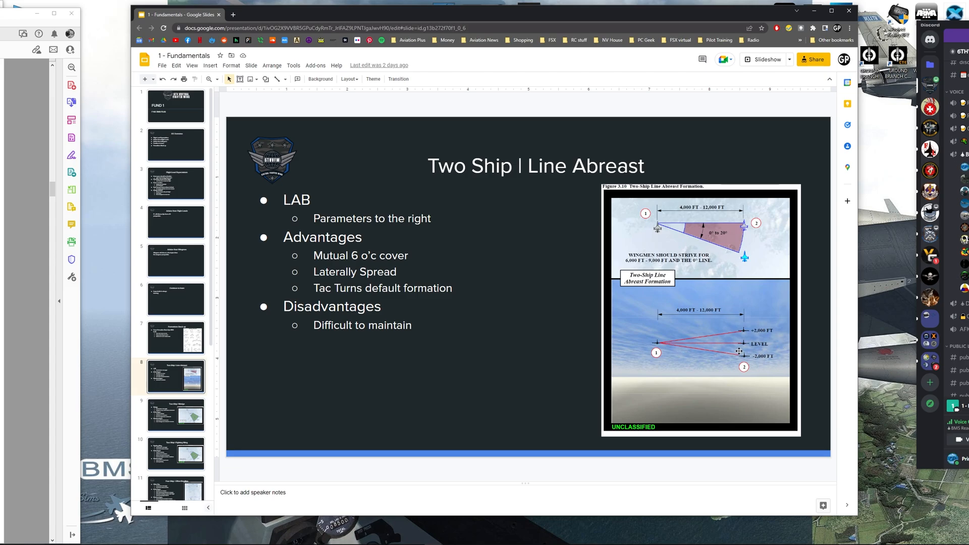
mouse_move(552, 365)
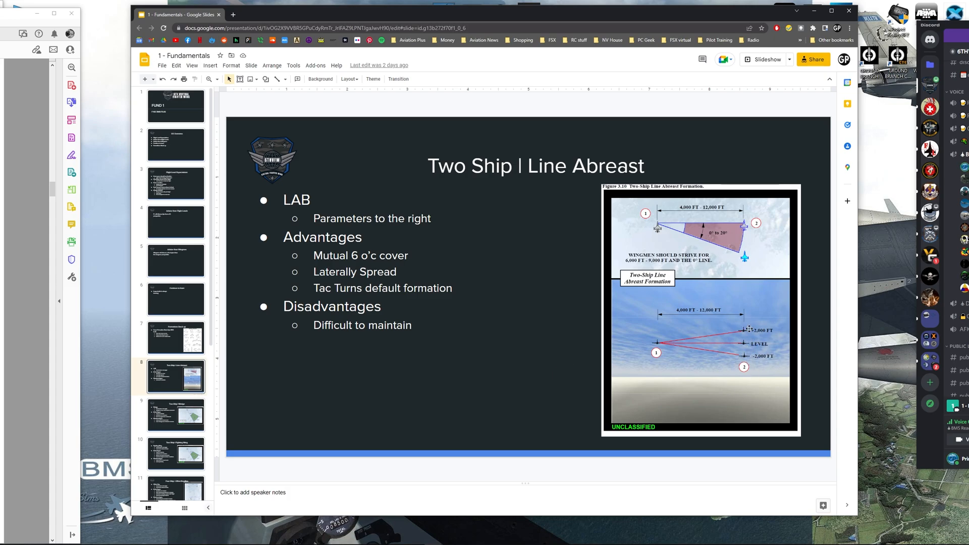
mouse_move(733, 359)
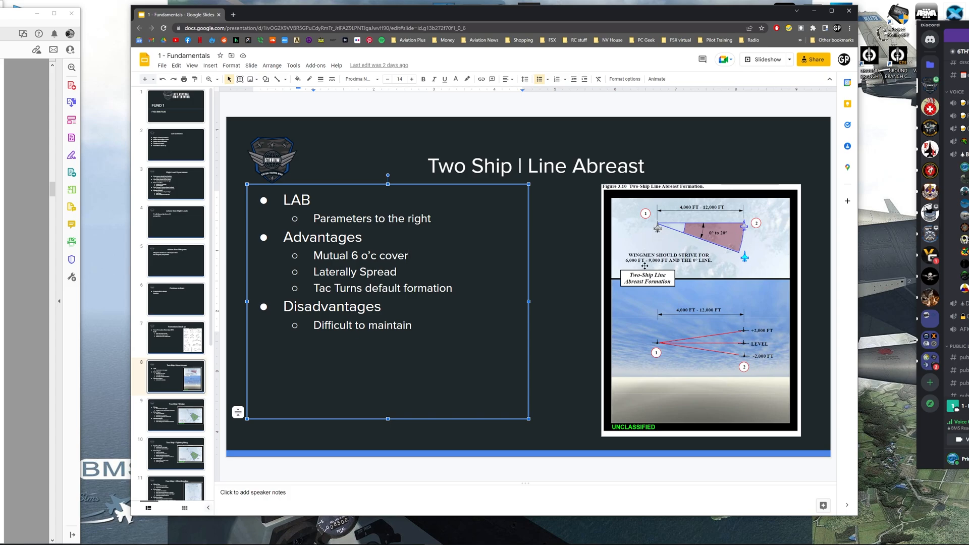
mouse_move(624, 307)
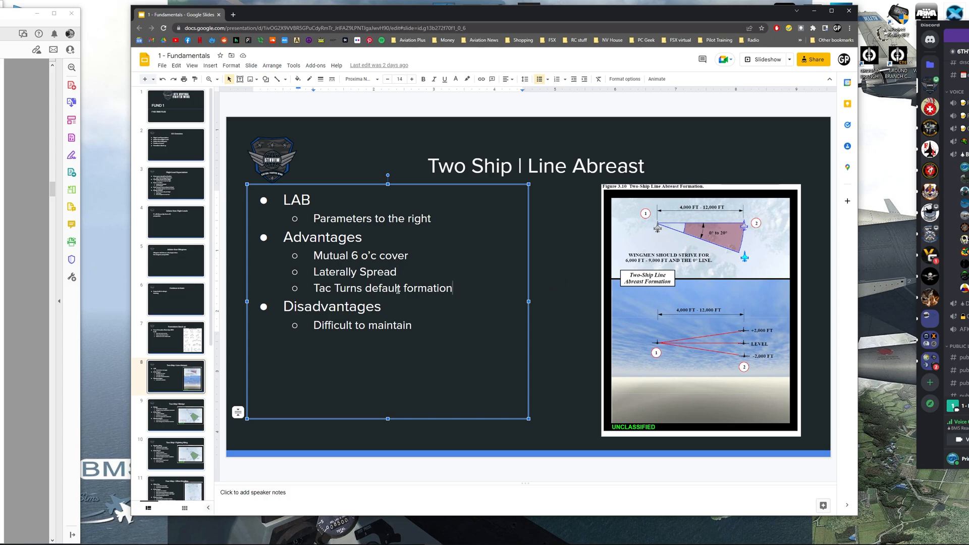
mouse_move(719, 242)
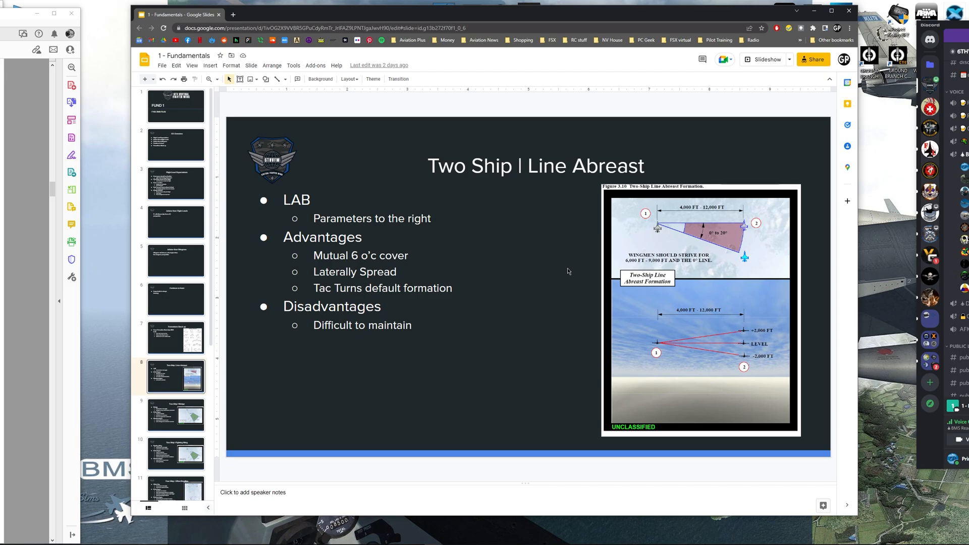
Show the Two Ship | Wedge slide, then leave its bullet list unselected
left_click(176, 414)
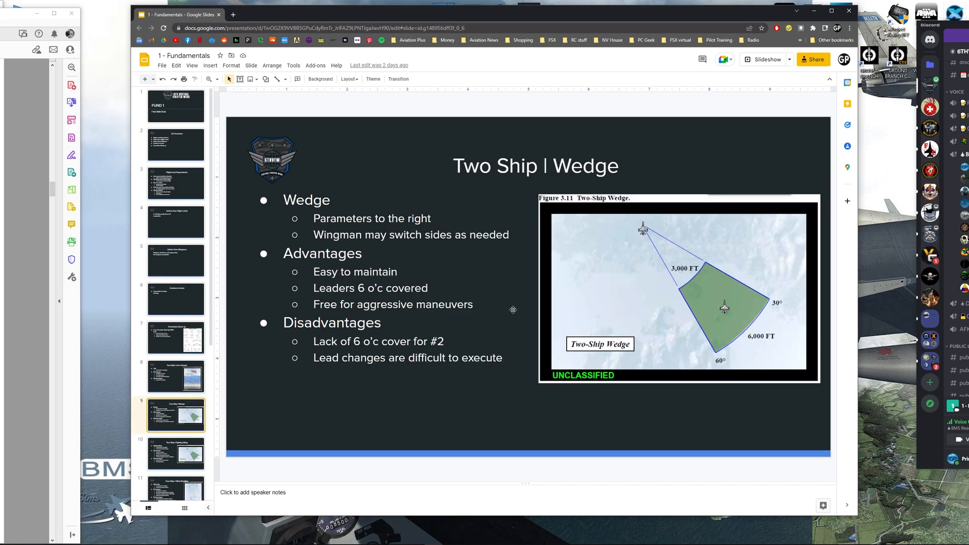
mouse_move(492, 425)
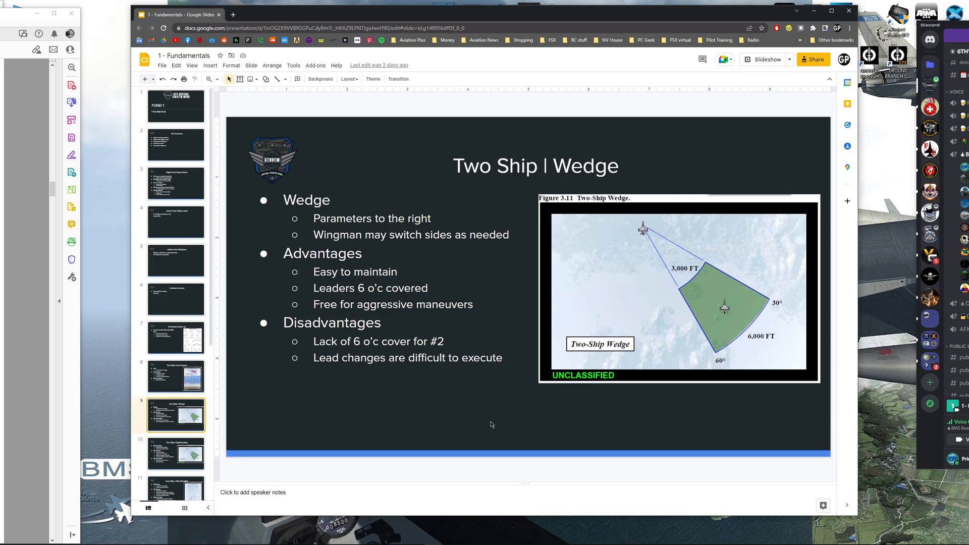
mouse_move(557, 419)
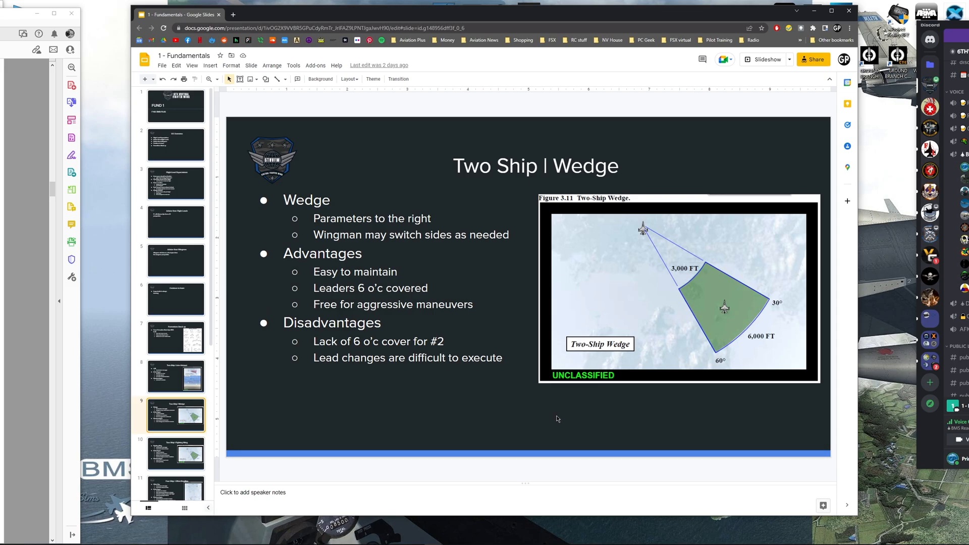
mouse_move(565, 419)
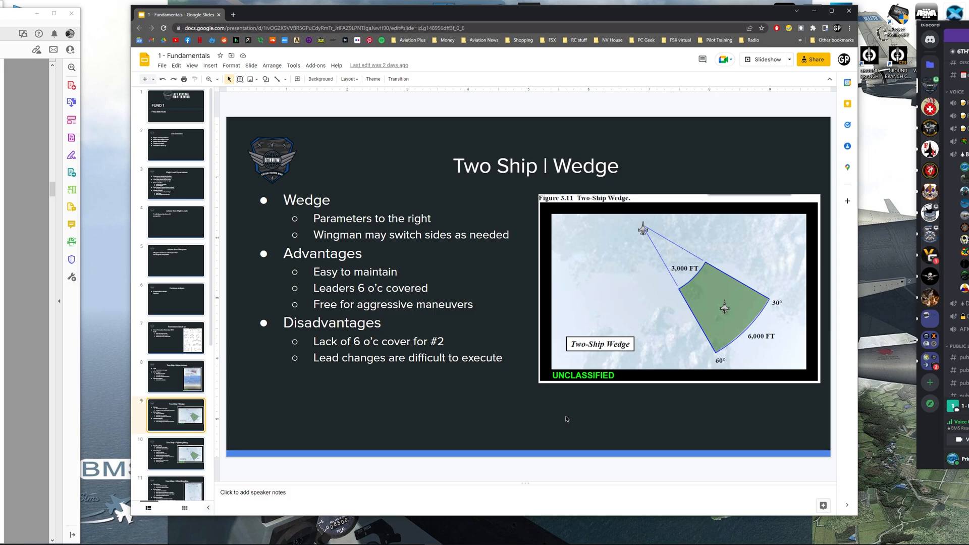
mouse_move(475, 320)
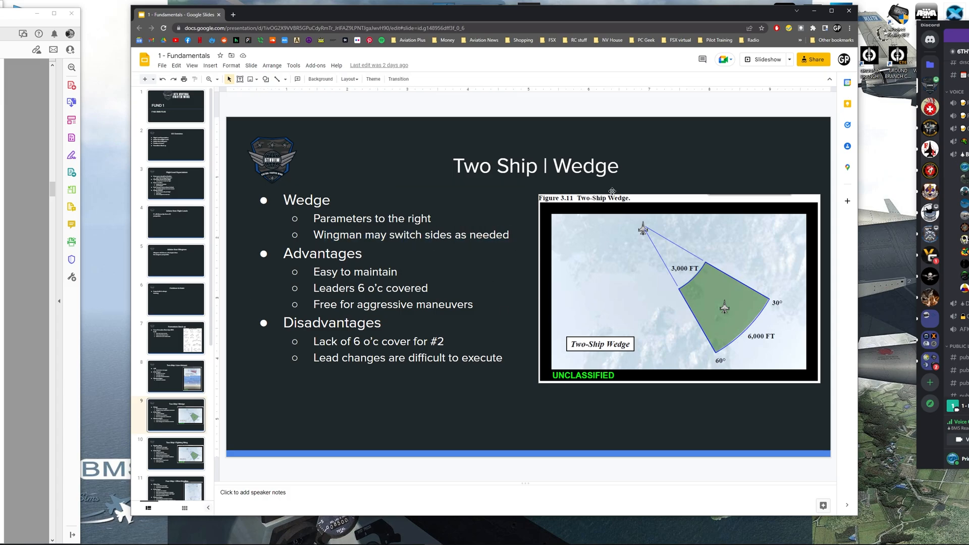
mouse_move(672, 283)
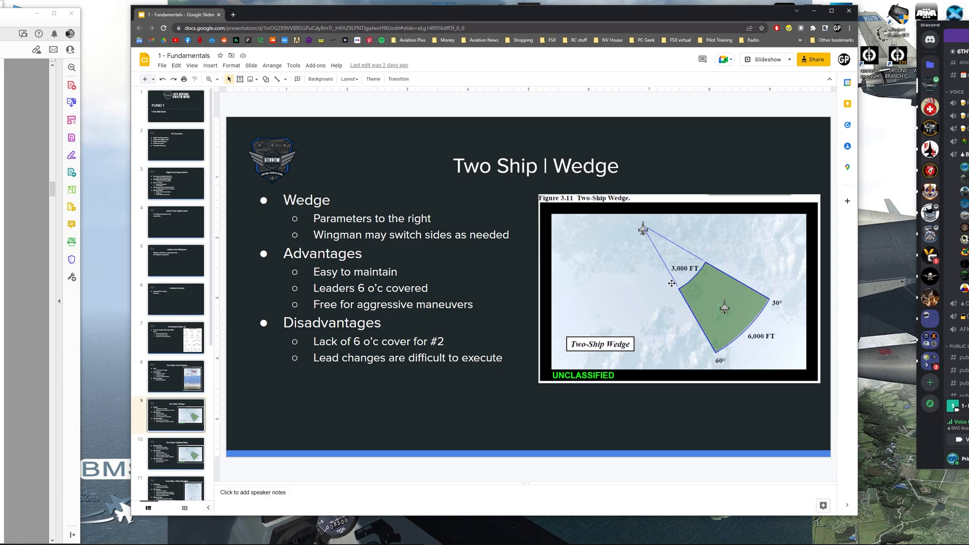
mouse_move(663, 275)
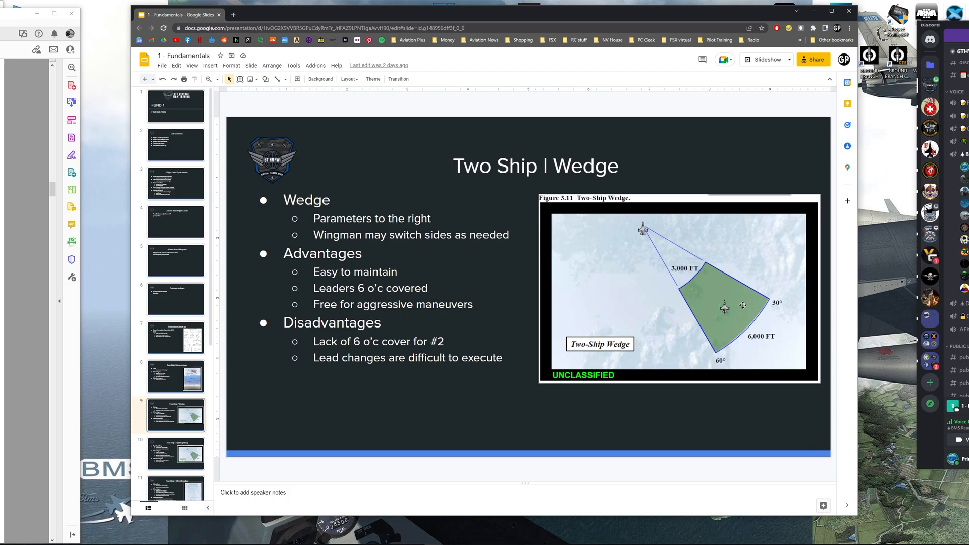
mouse_move(660, 260)
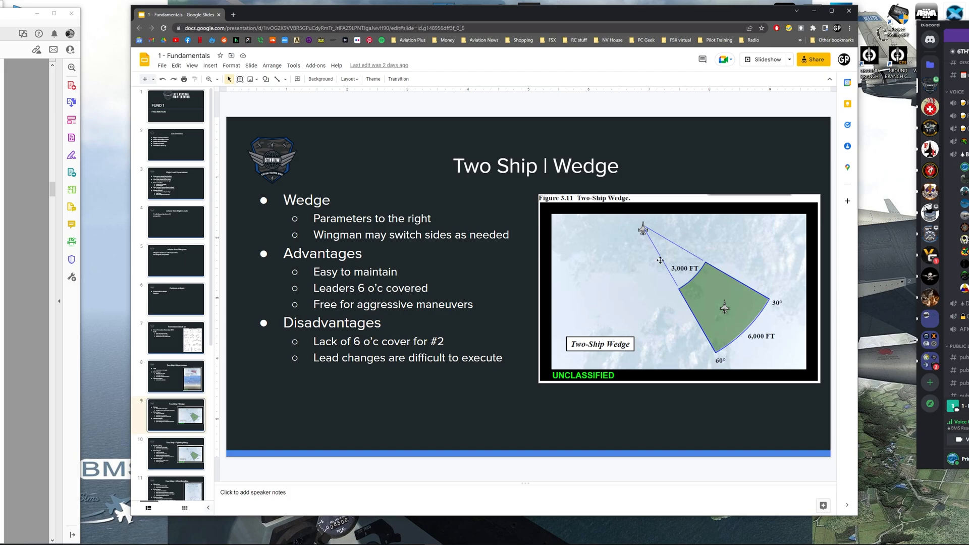
mouse_move(732, 318)
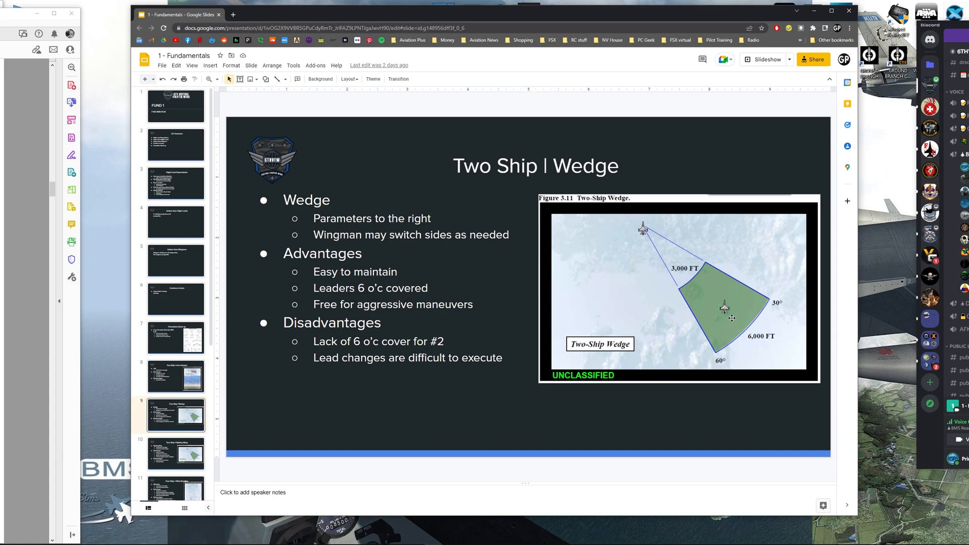
mouse_move(596, 324)
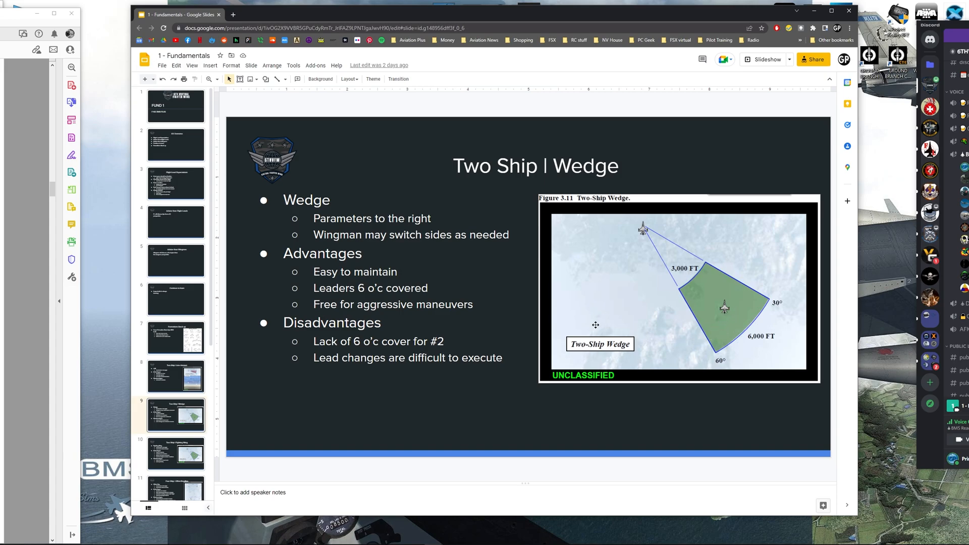
mouse_move(682, 326)
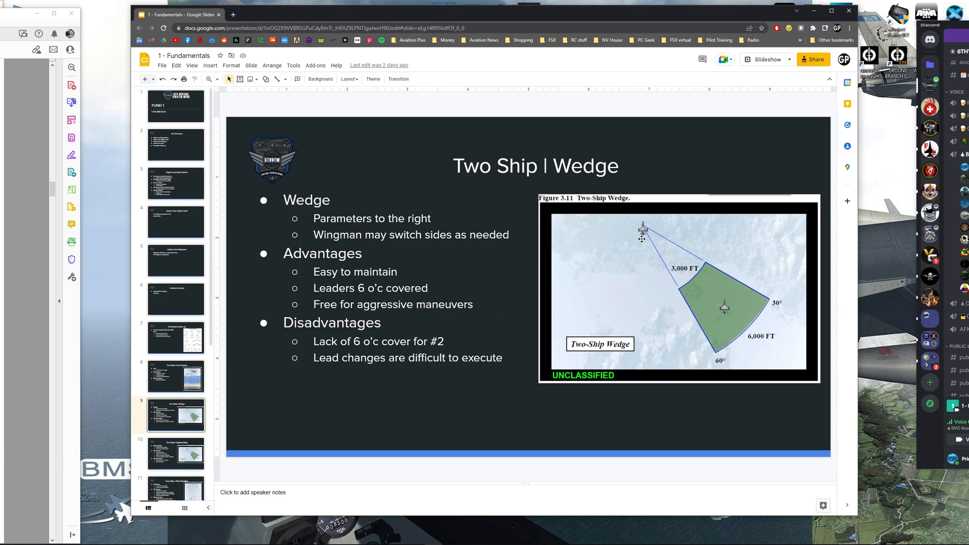
mouse_move(728, 307)
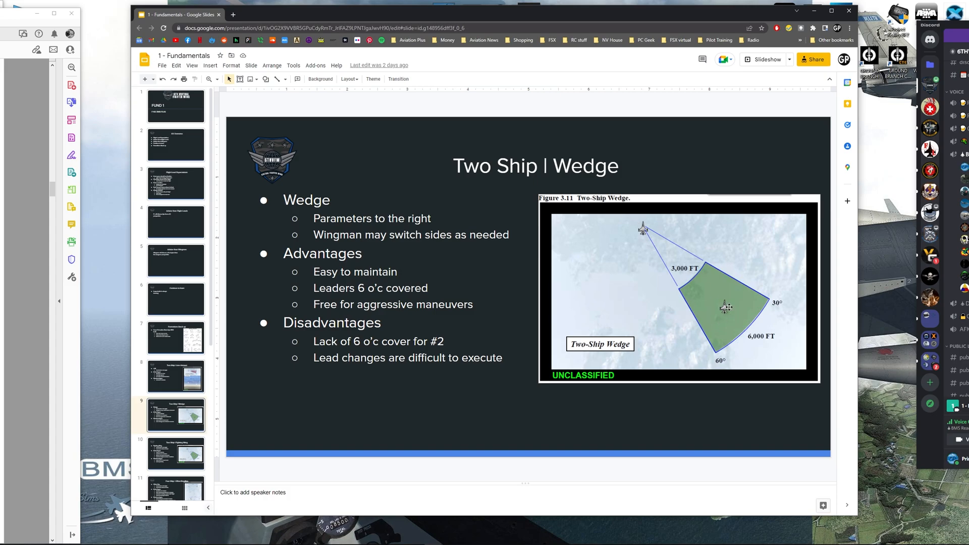
mouse_move(728, 309)
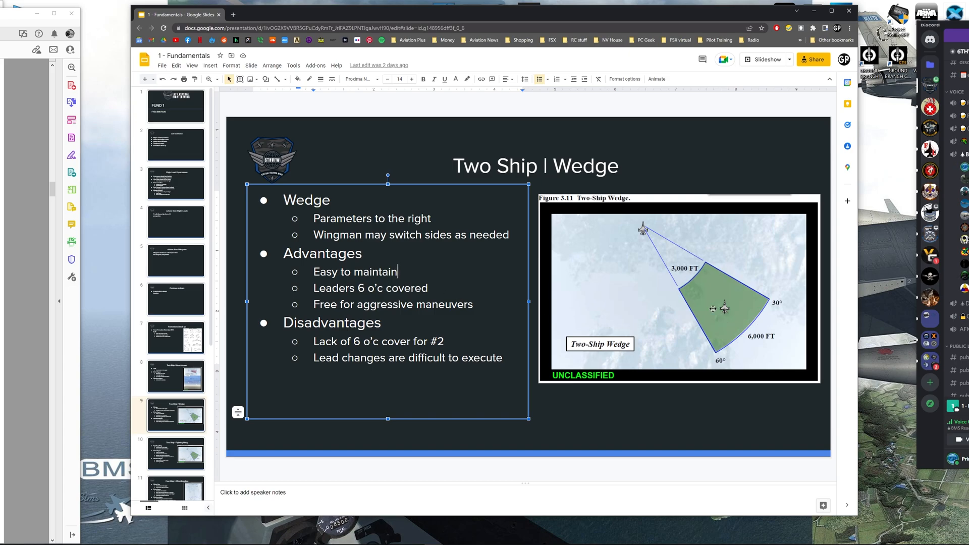
mouse_move(733, 321)
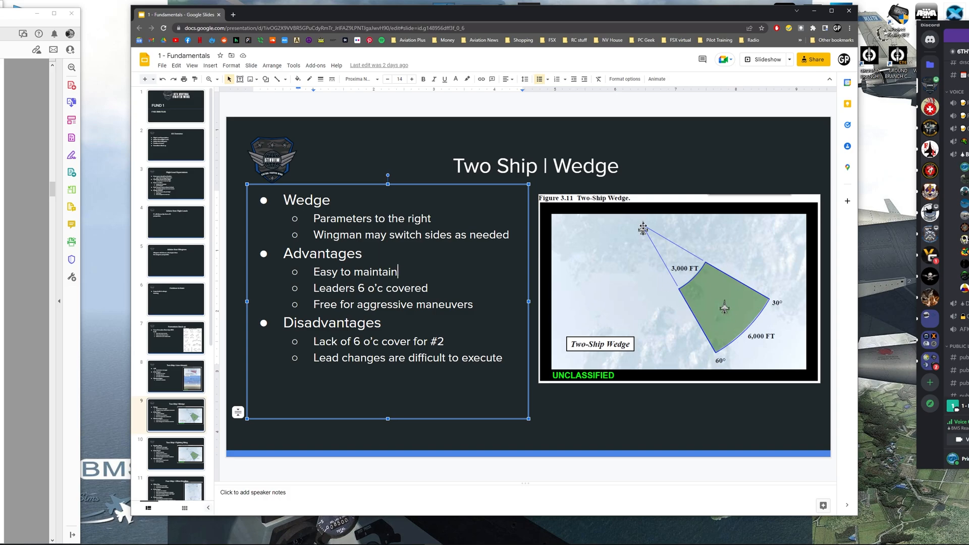
mouse_move(702, 336)
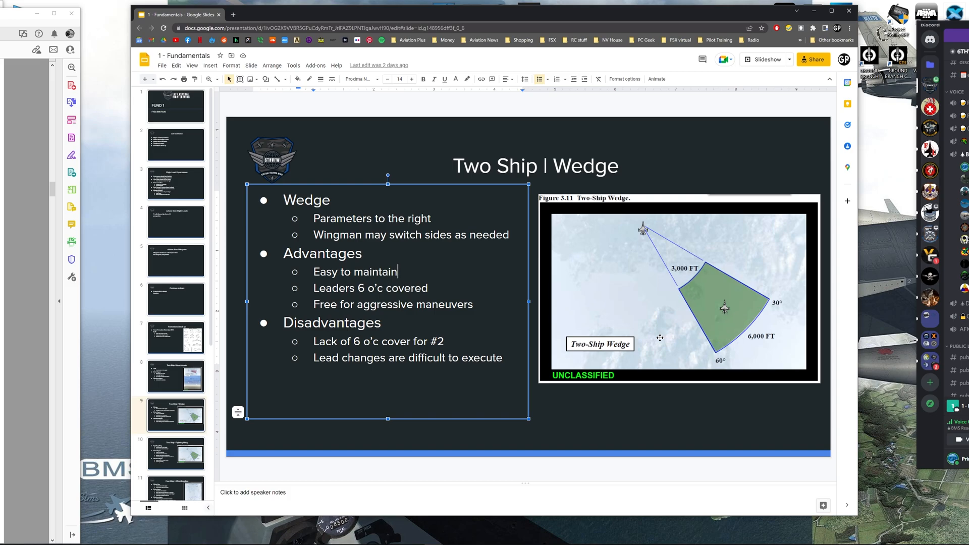
mouse_move(725, 343)
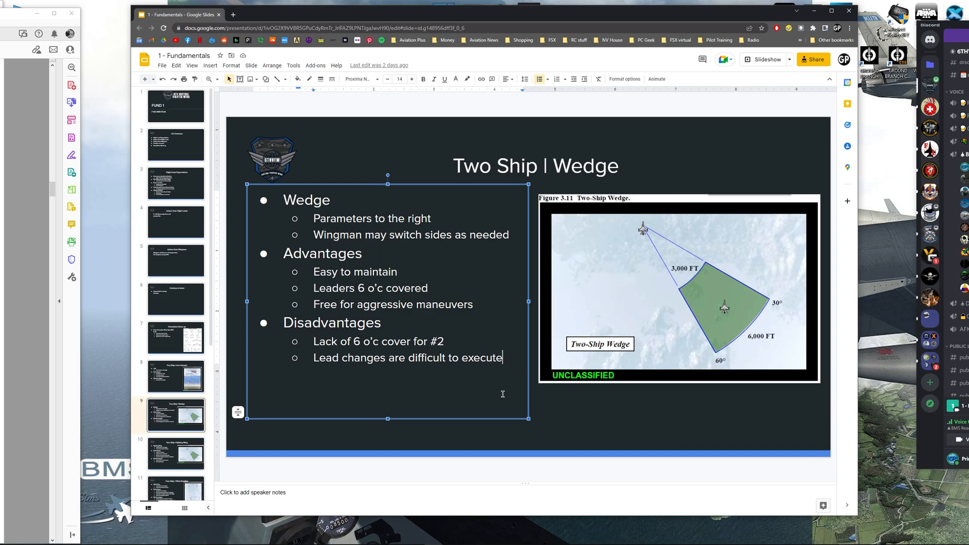
mouse_move(672, 276)
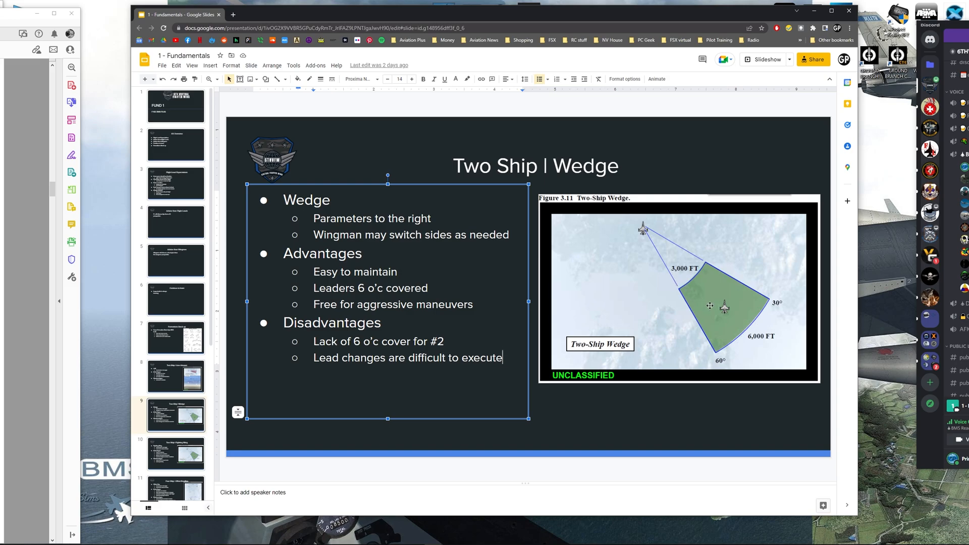
mouse_move(709, 266)
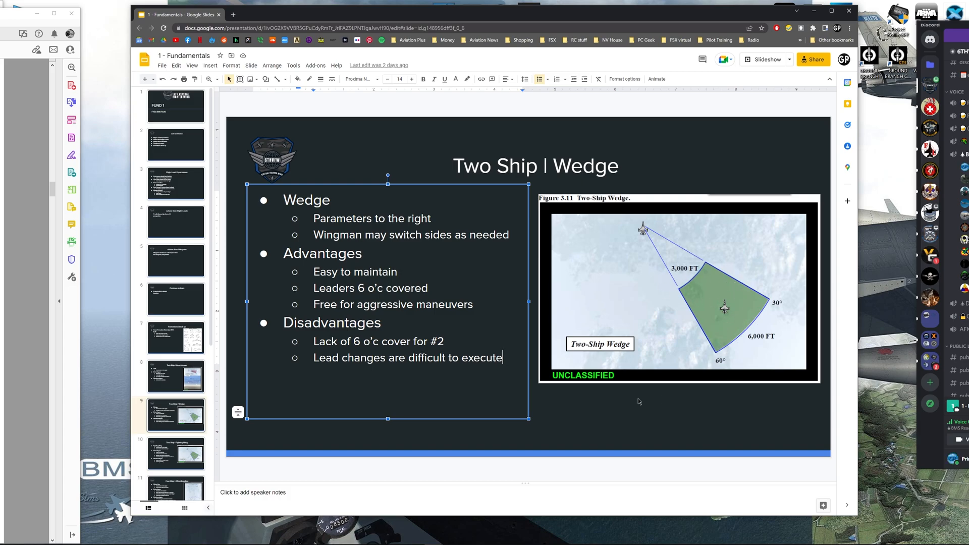
mouse_move(637, 412)
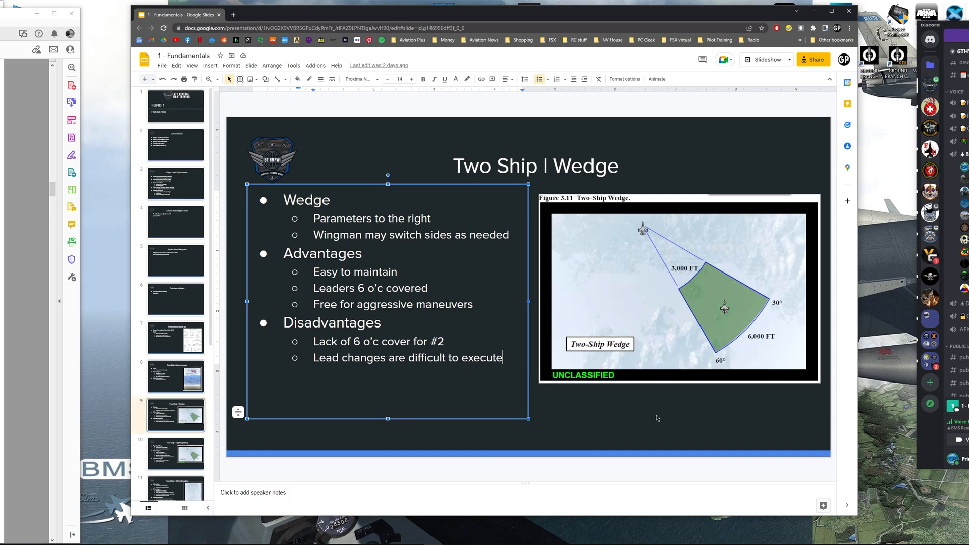
left_click(656, 418)
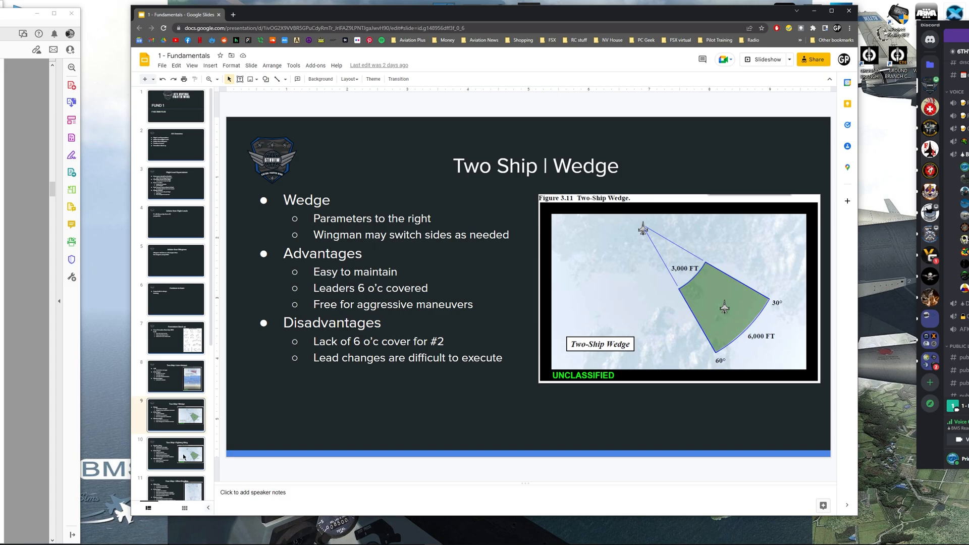
Show the Two Ship | Fighting Wing slide, then leave its bullet list unselected
left_click(176, 455)
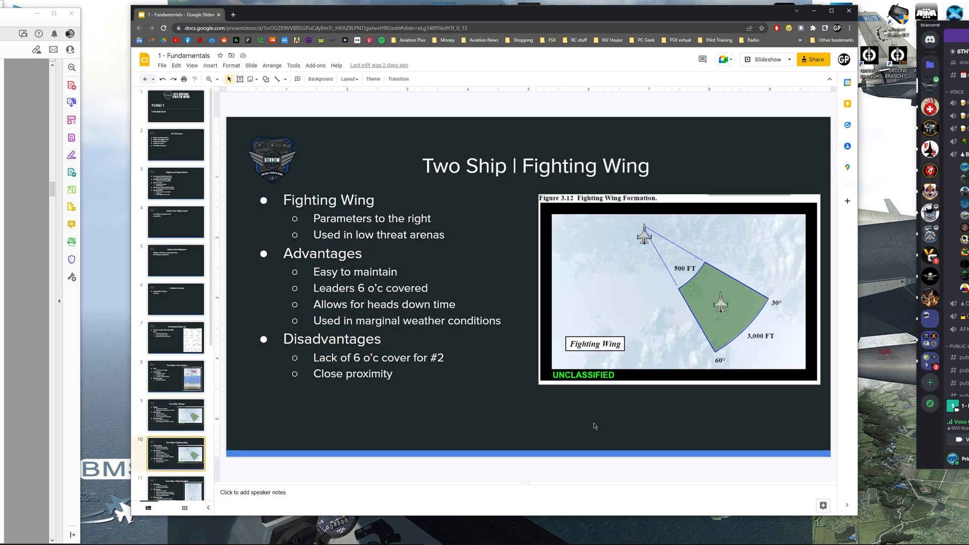
mouse_move(602, 430)
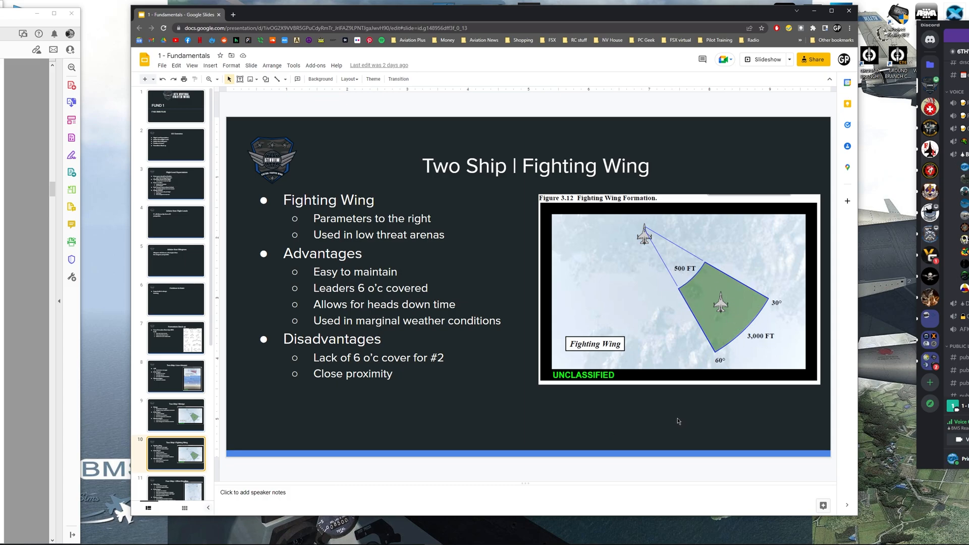
mouse_move(663, 267)
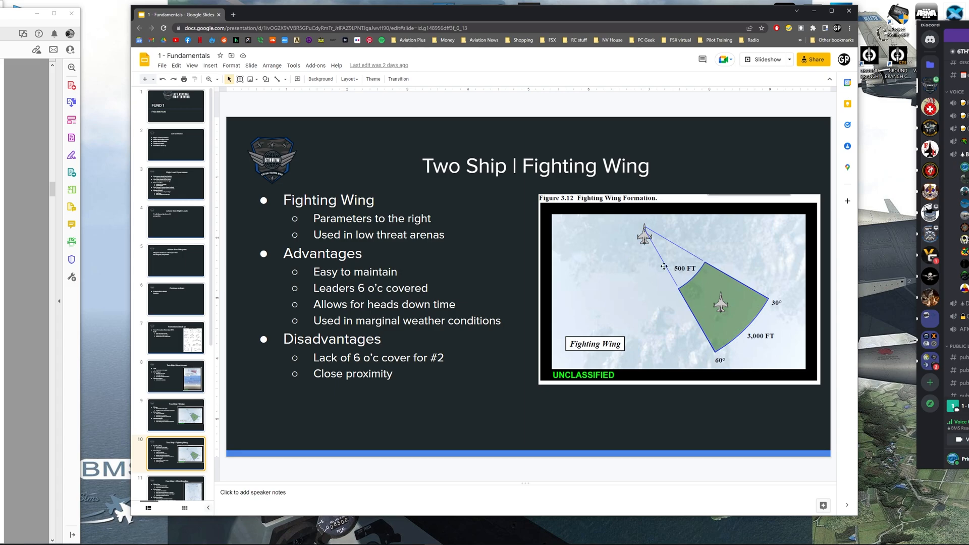
mouse_move(340, 326)
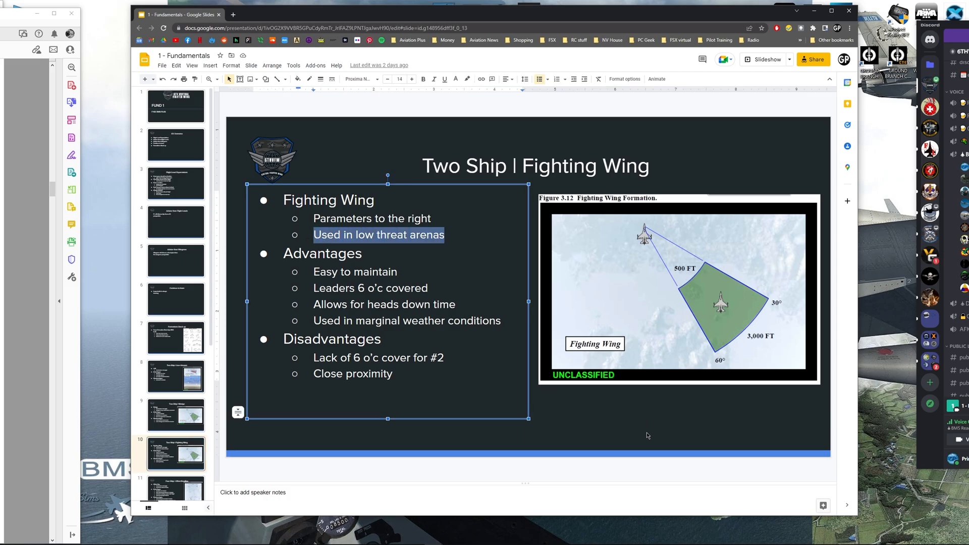
mouse_move(594, 422)
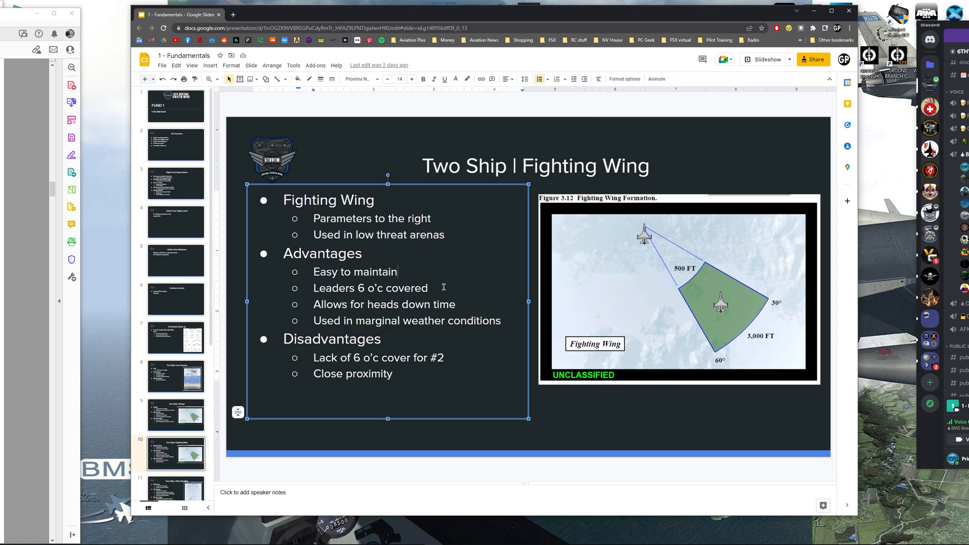
mouse_move(434, 258)
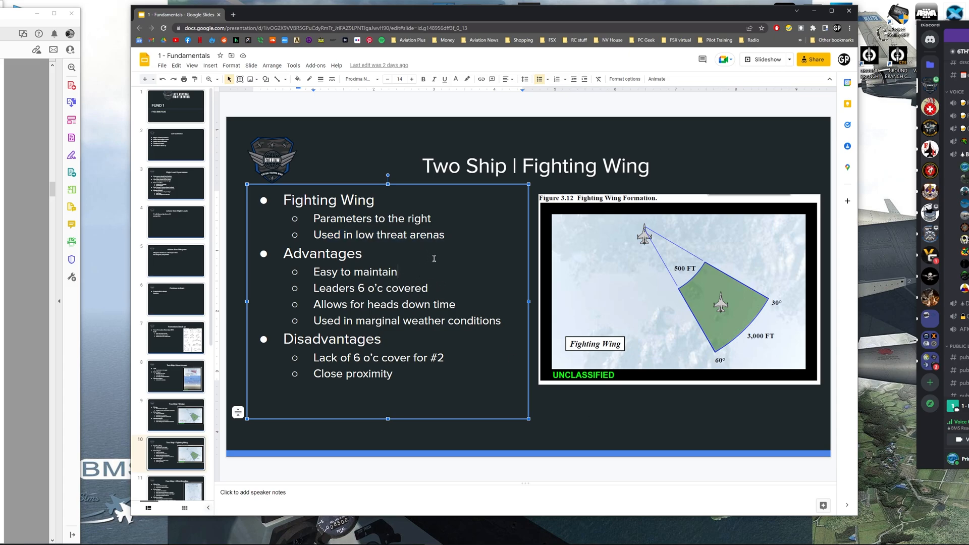
mouse_move(645, 240)
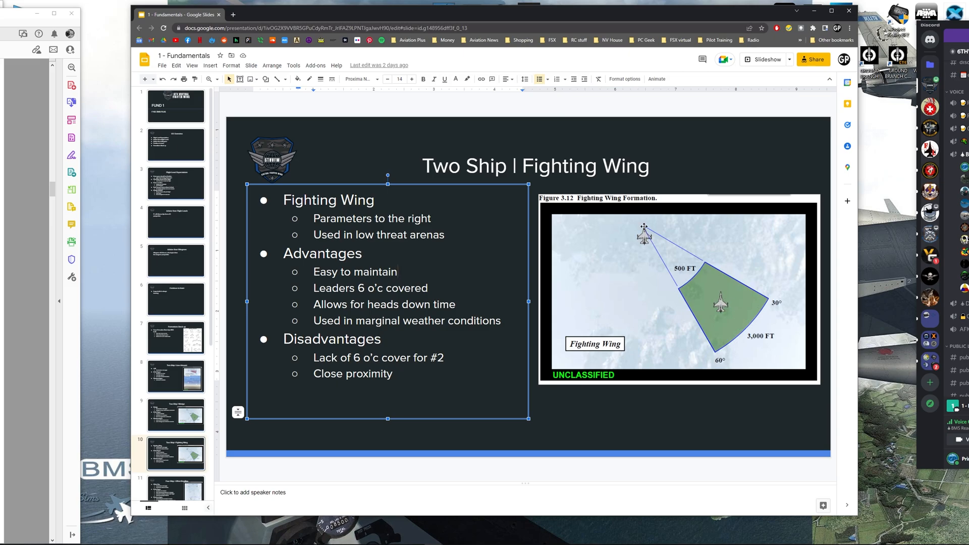
mouse_move(432, 283)
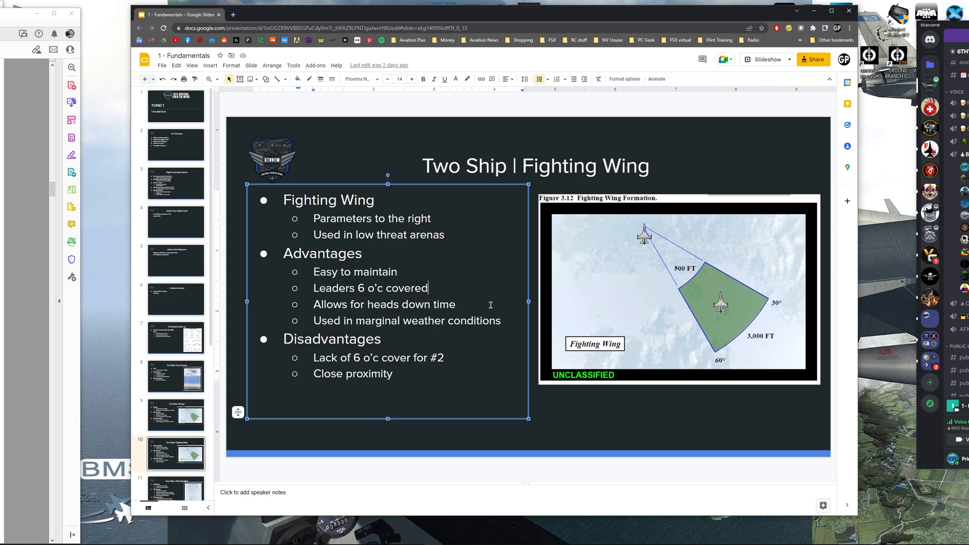
mouse_move(316, 328)
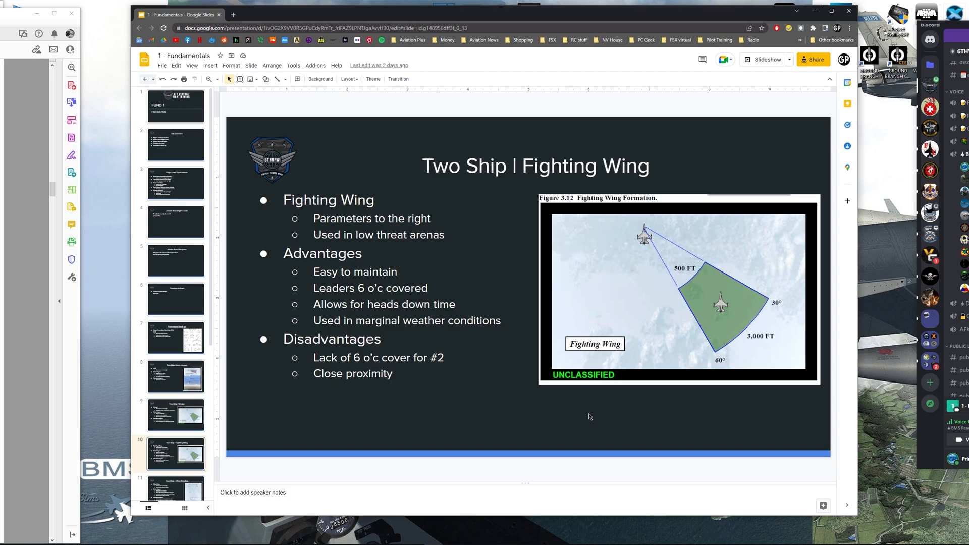
mouse_move(480, 406)
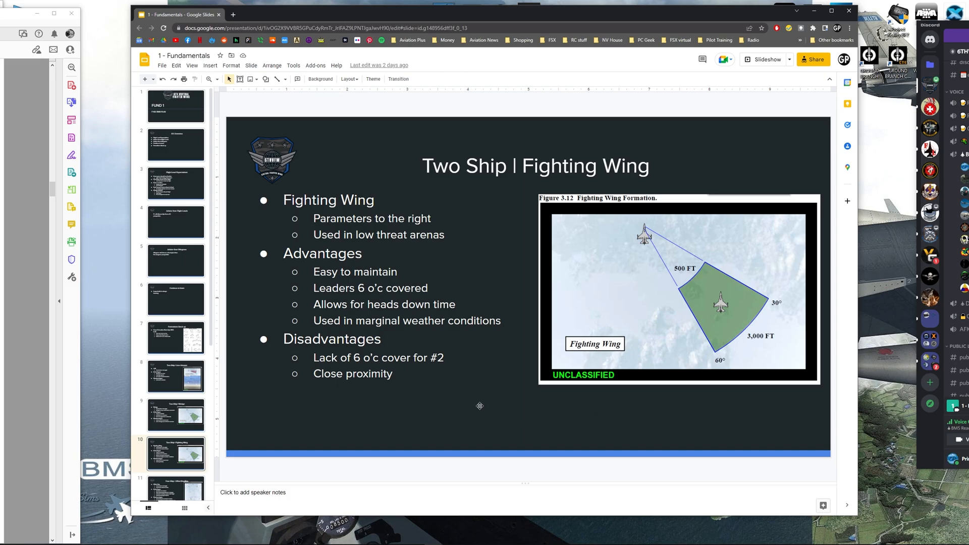
mouse_move(505, 410)
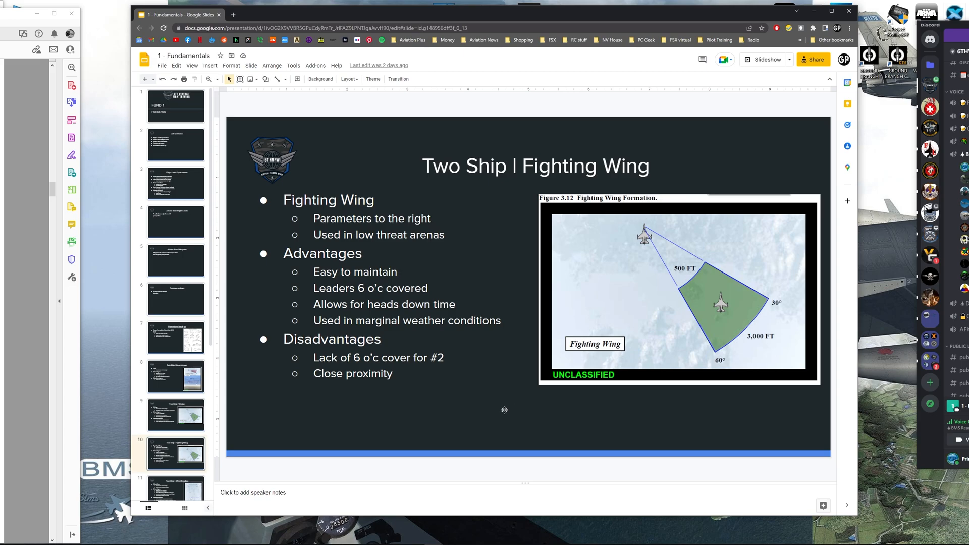
mouse_move(403, 374)
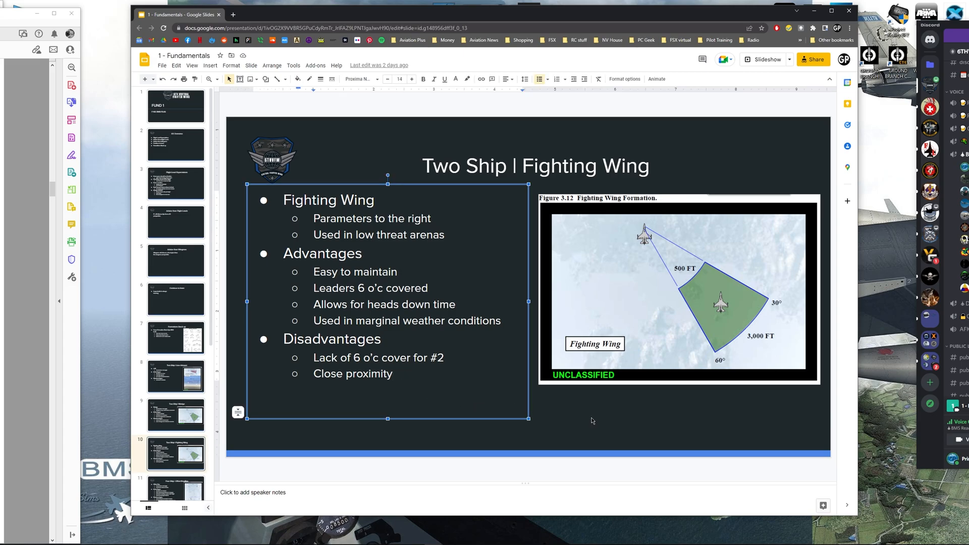
left_click(593, 420)
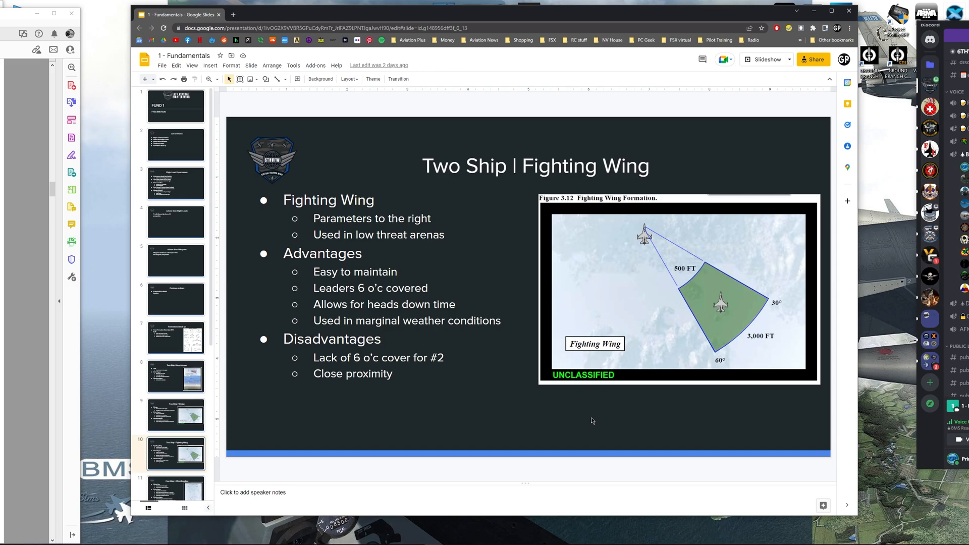
mouse_move(587, 417)
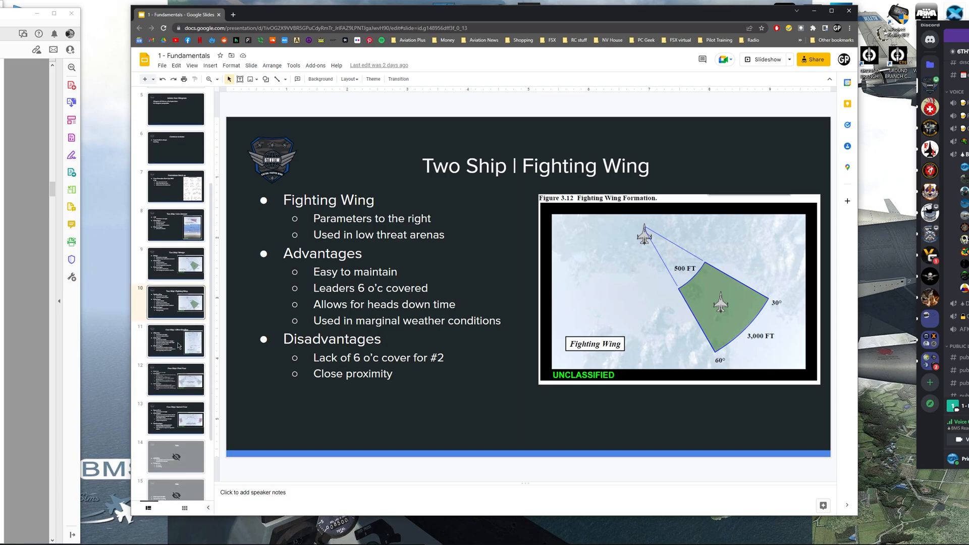
Show the Four Ship | Offset Box/Box slide and correct 'Read element' to 'Lead element'
left_click(176, 341)
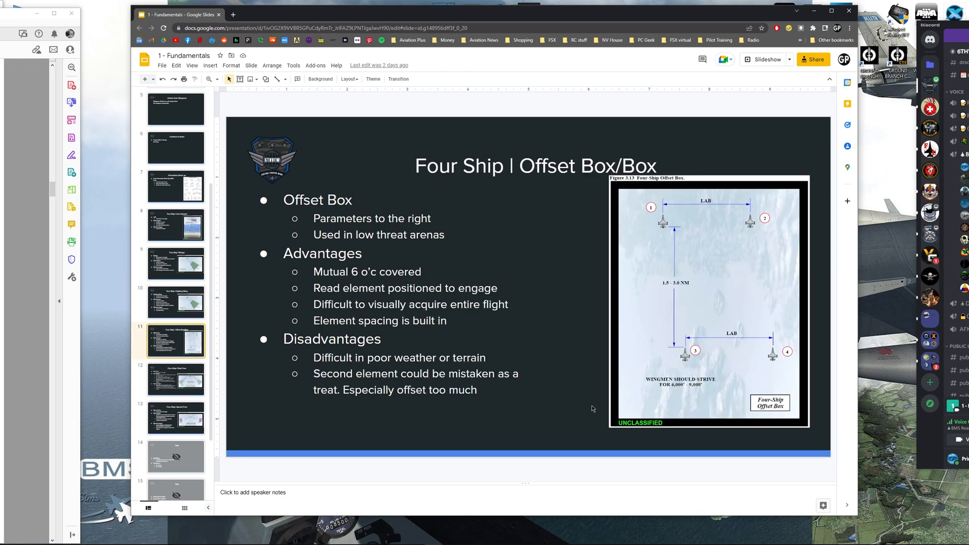
mouse_move(569, 387)
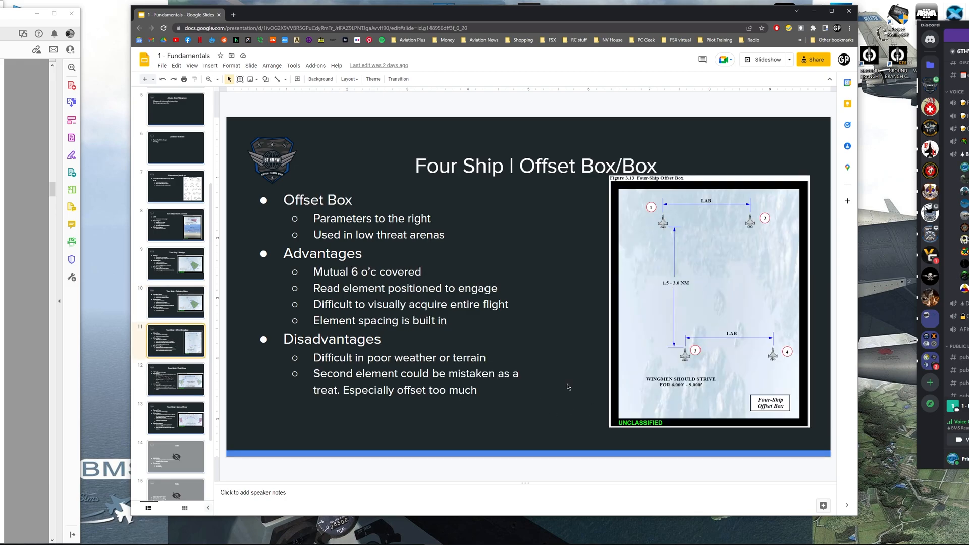
mouse_move(502, 263)
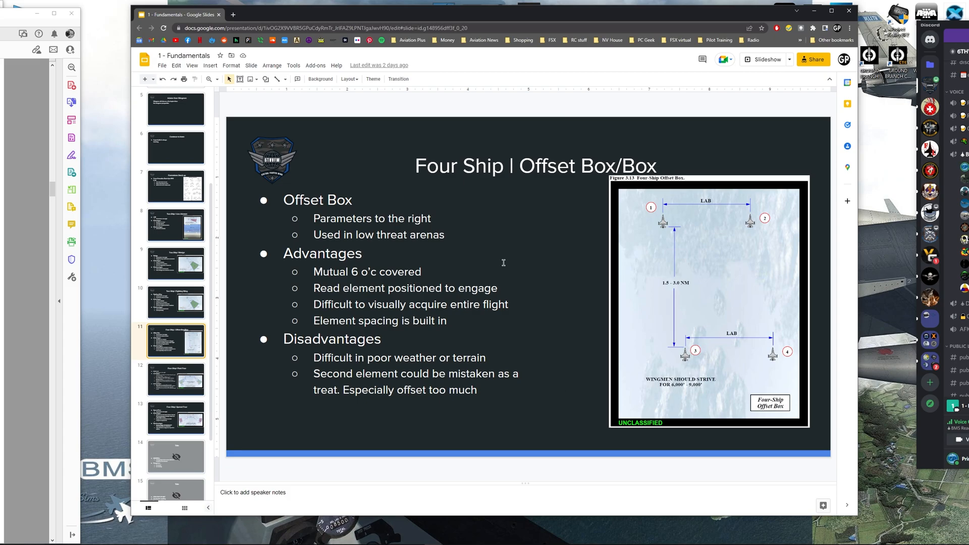
mouse_move(541, 283)
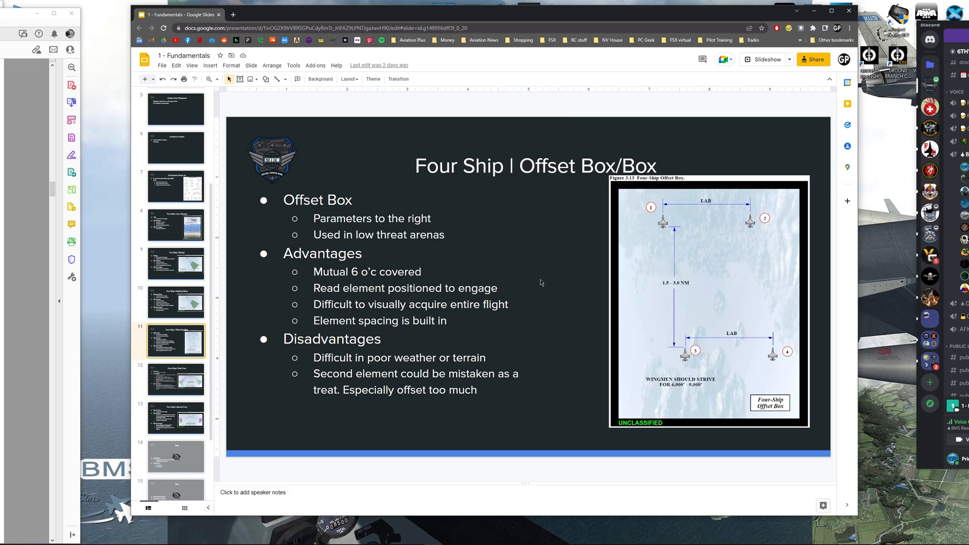
mouse_move(709, 290)
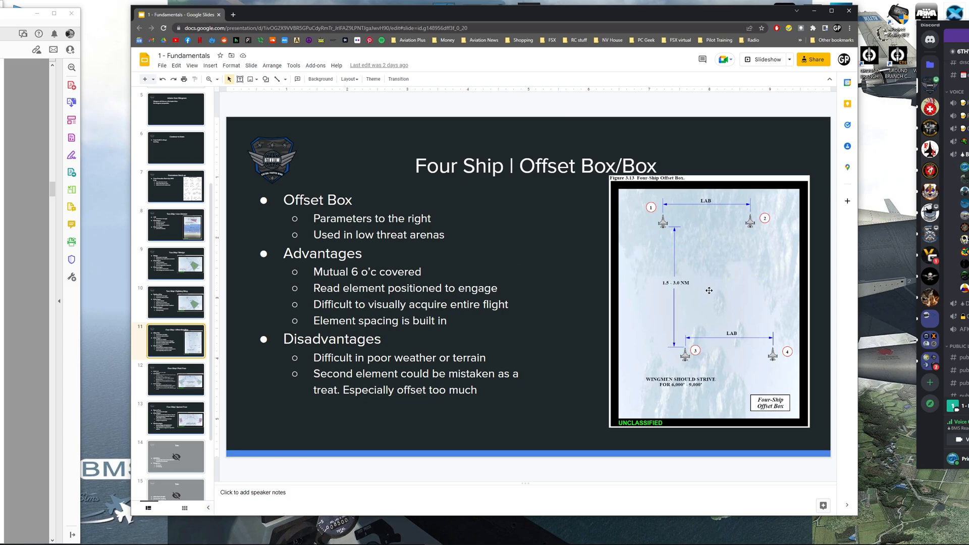
mouse_move(682, 354)
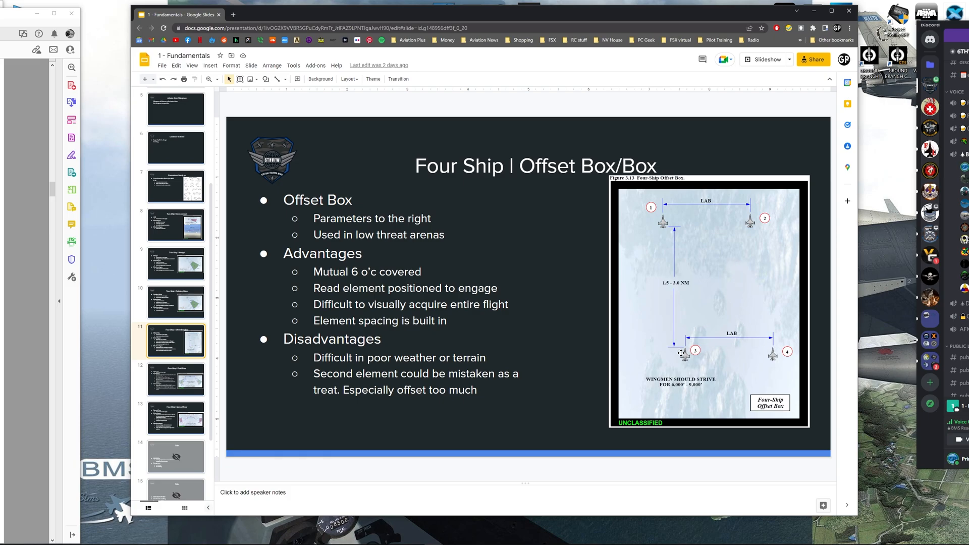
mouse_move(750, 396)
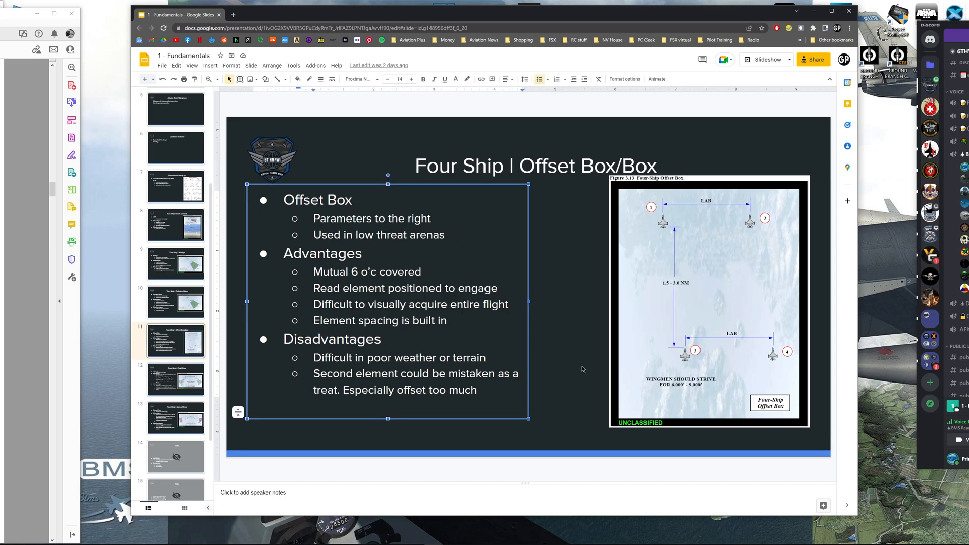
mouse_move(584, 396)
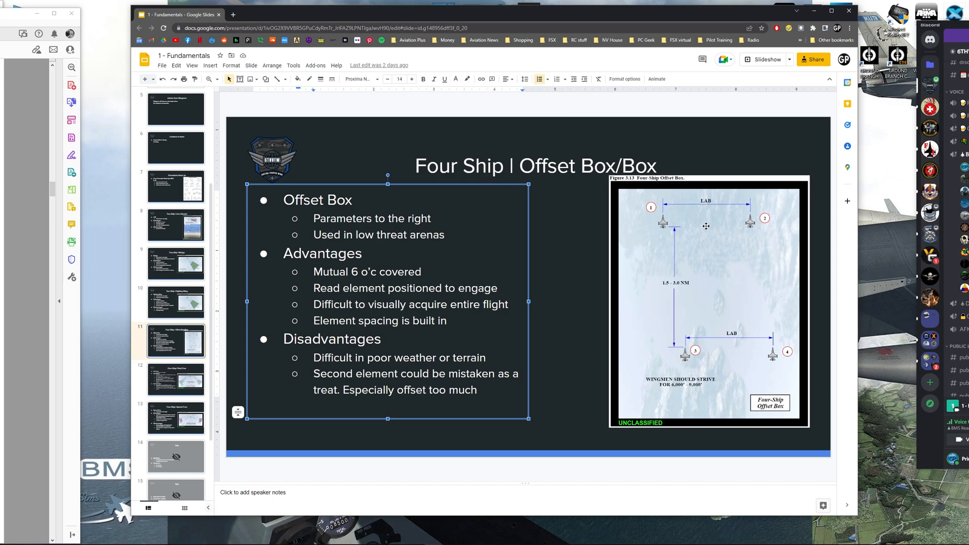
mouse_move(728, 332)
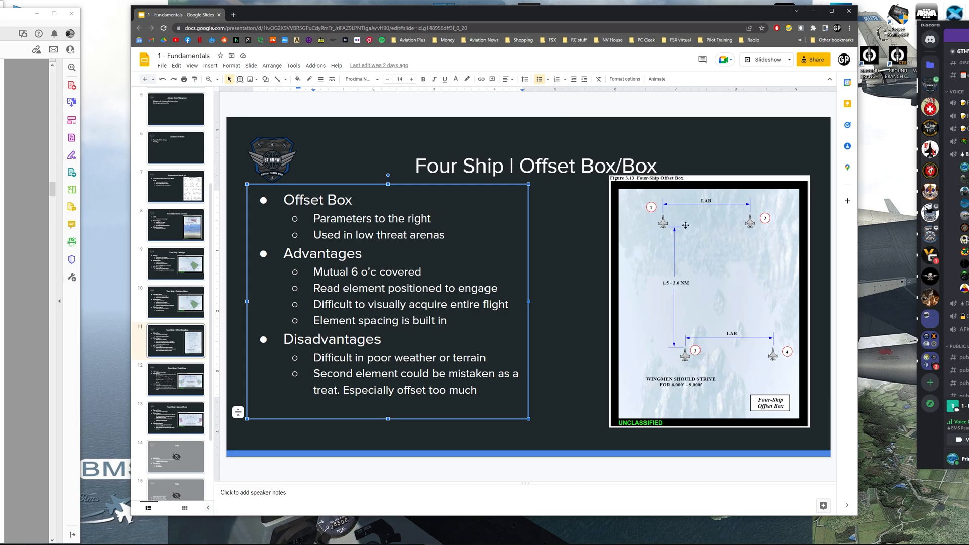
mouse_move(762, 366)
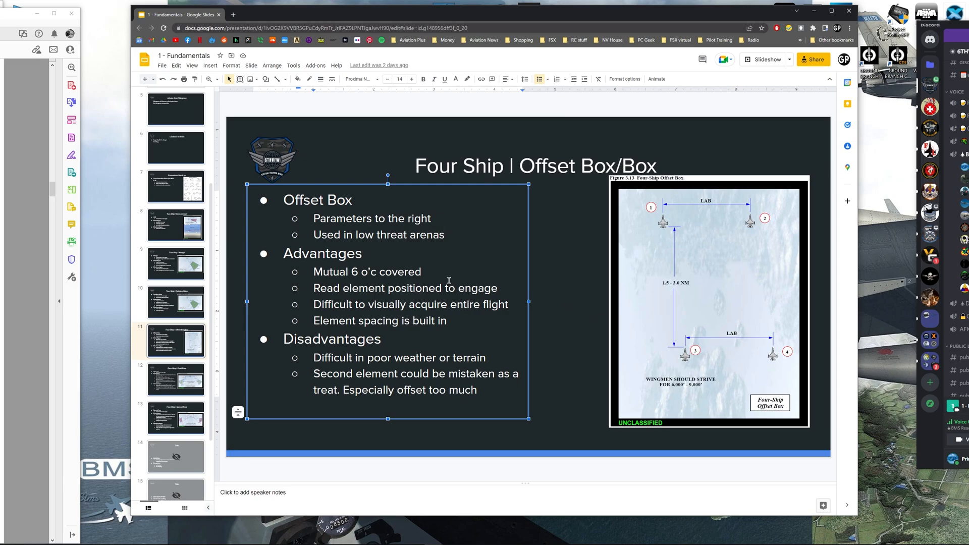
left_click(420, 272)
type("L")
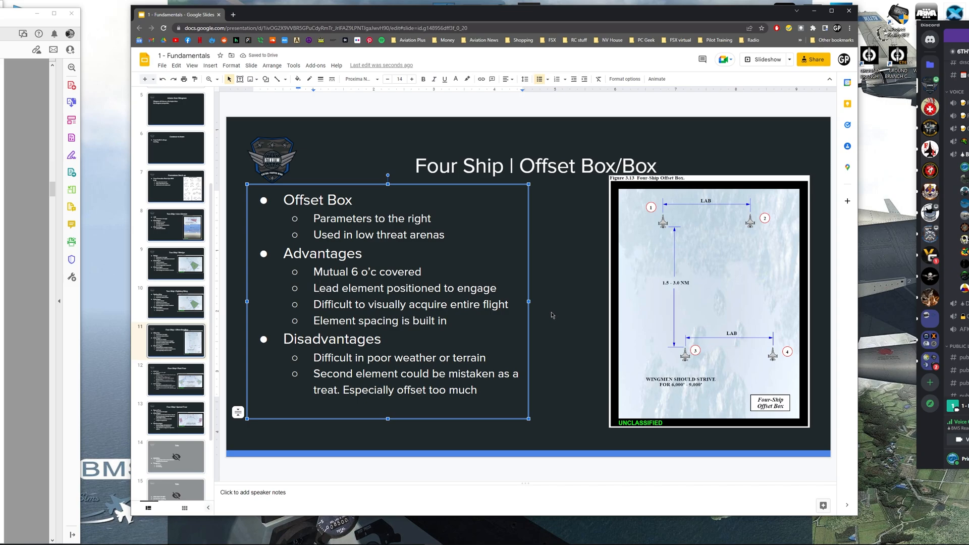
mouse_move(670, 292)
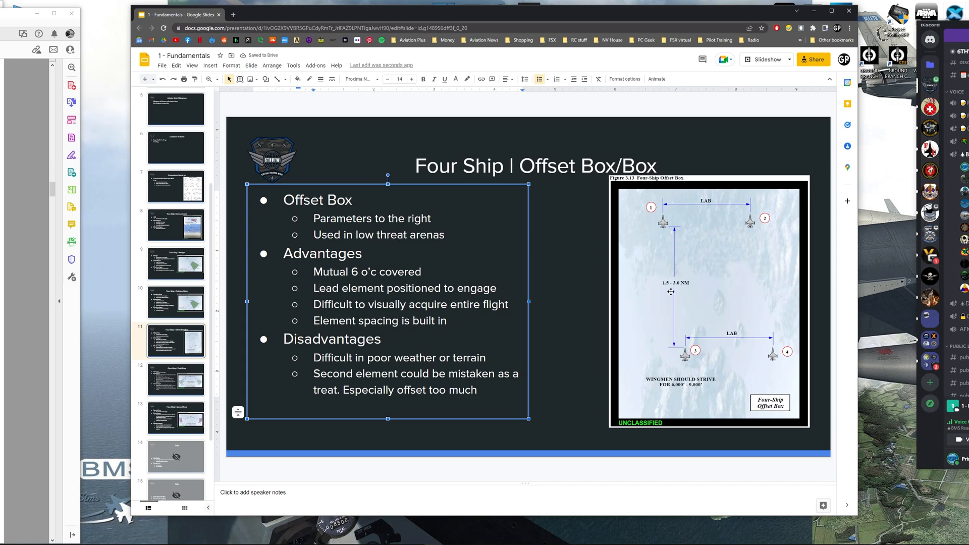
mouse_move(710, 329)
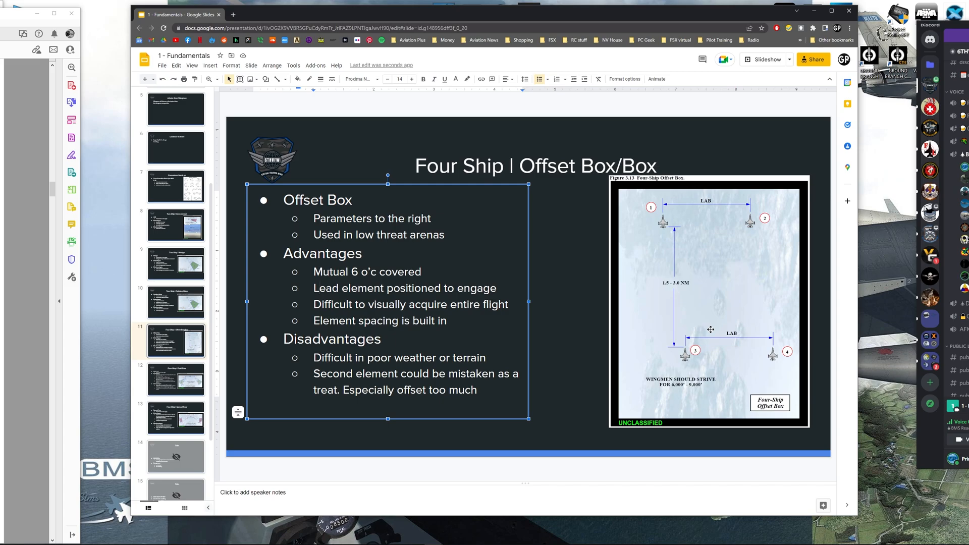
mouse_move(706, 327)
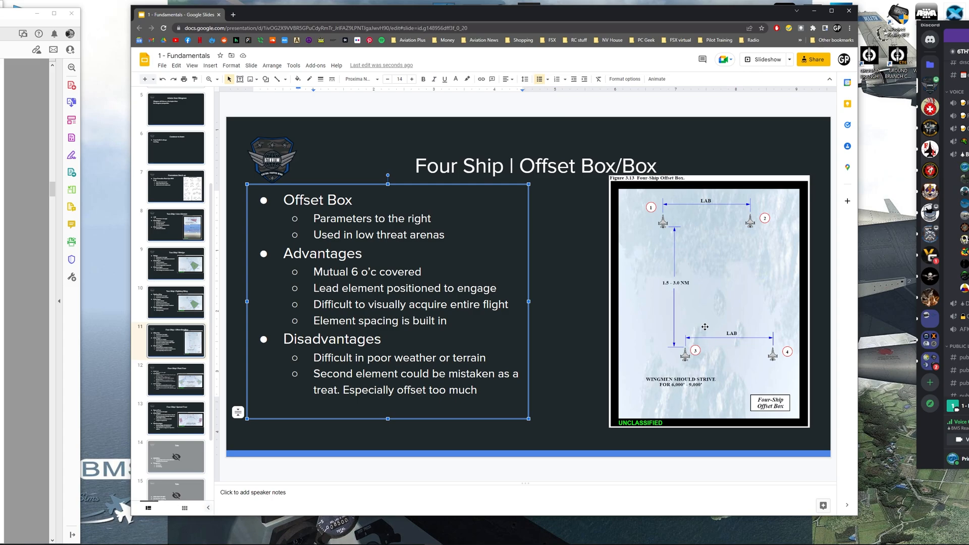
mouse_move(458, 334)
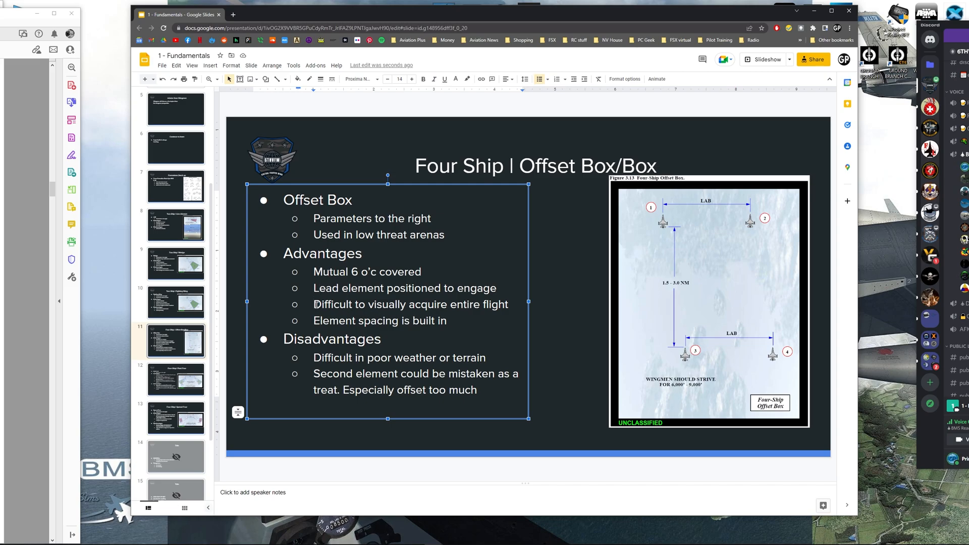
Review the visual-acquisition and poor weather/terrain bullets, then leave the list unselected
triple_click(410, 304)
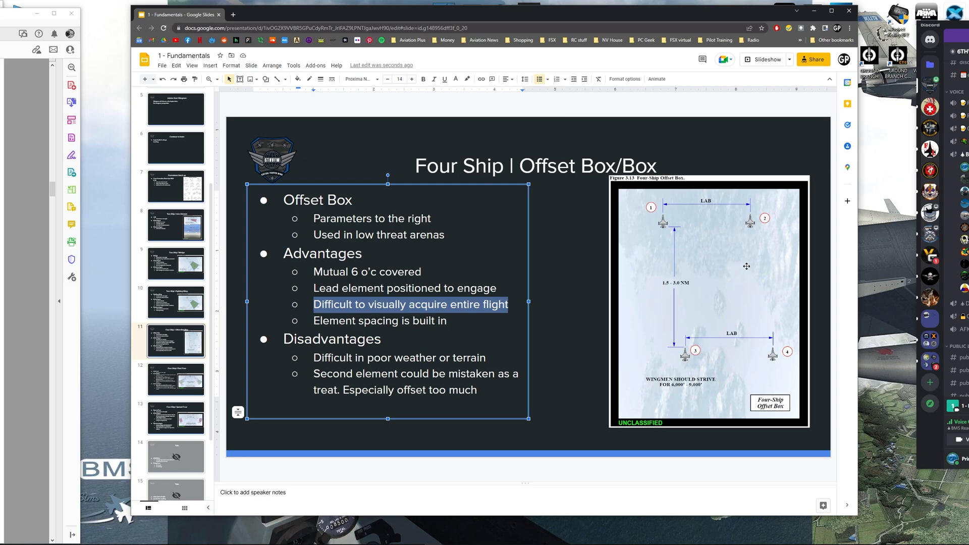
mouse_move(754, 230)
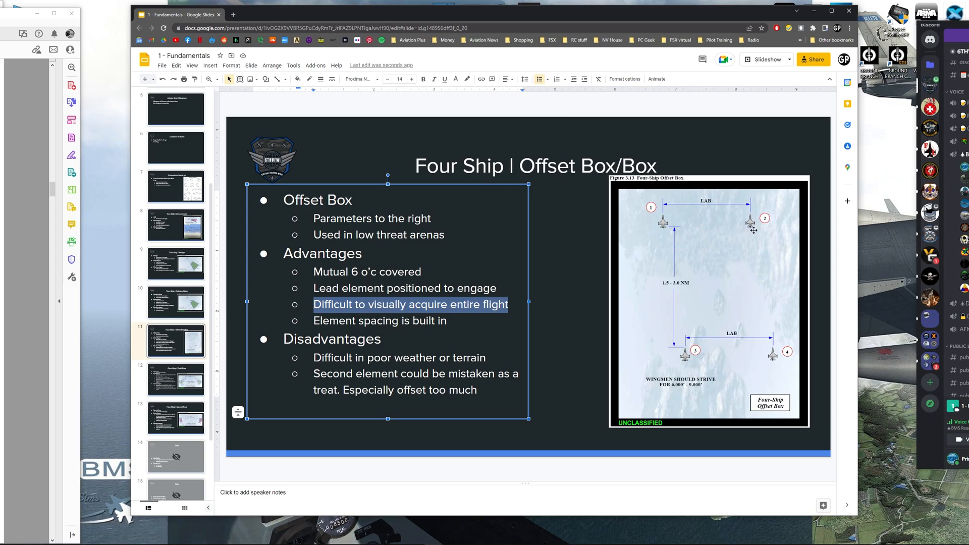
mouse_move(748, 329)
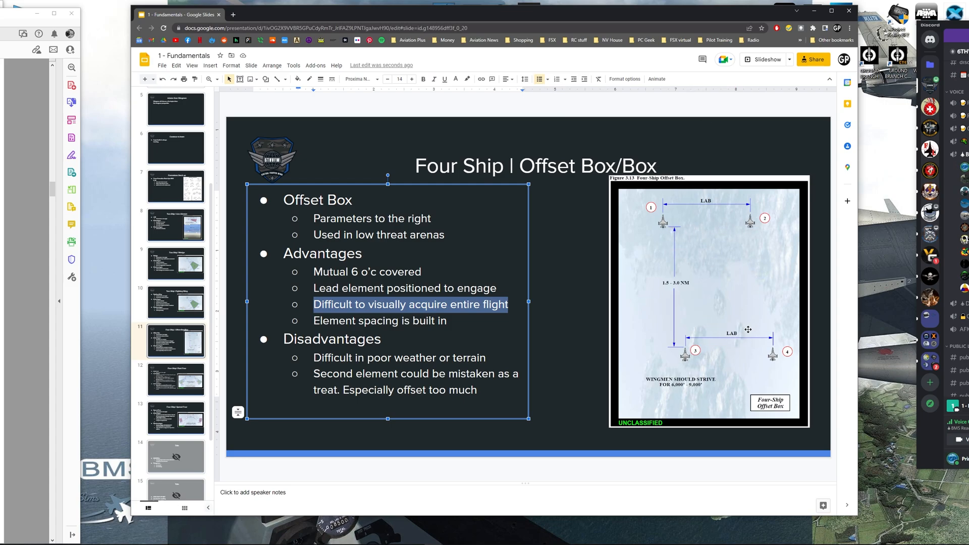
mouse_move(666, 221)
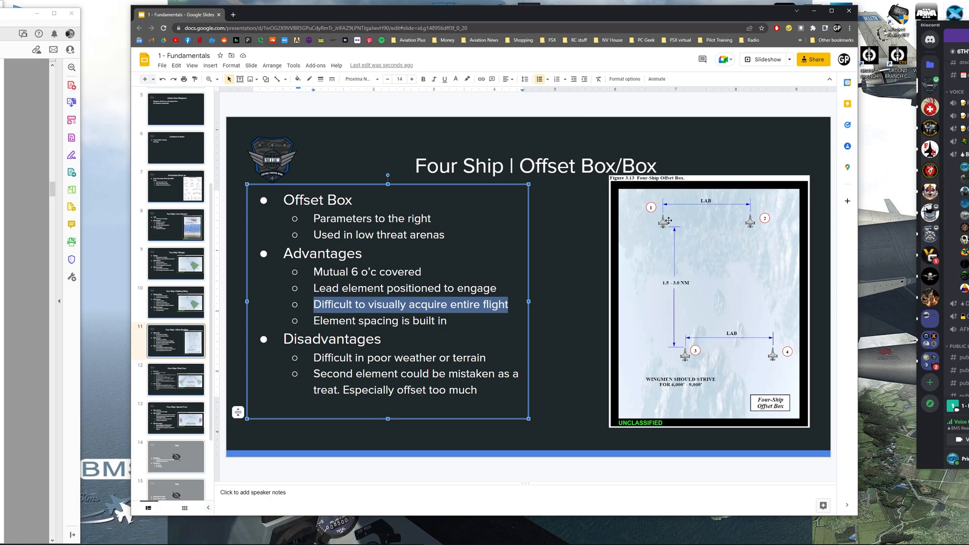
mouse_move(558, 327)
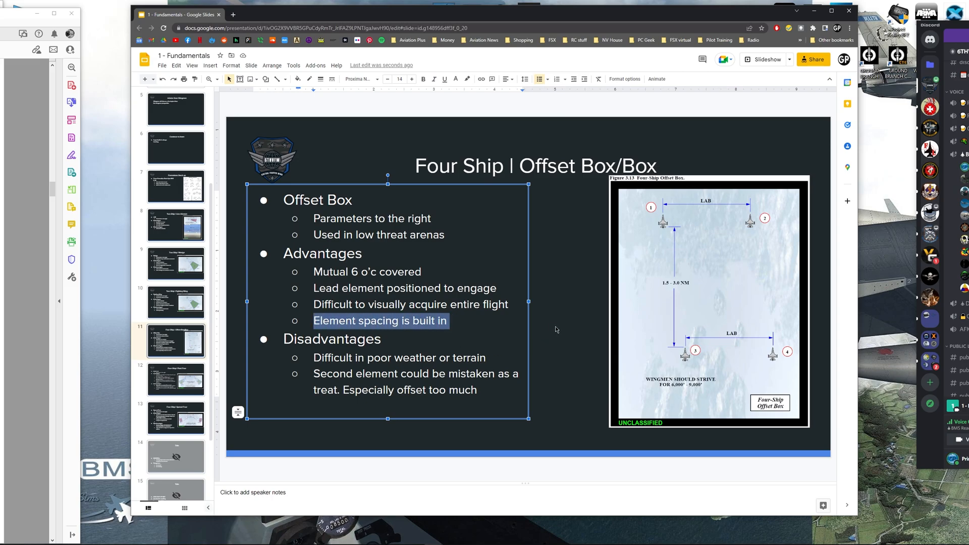
left_click(555, 329)
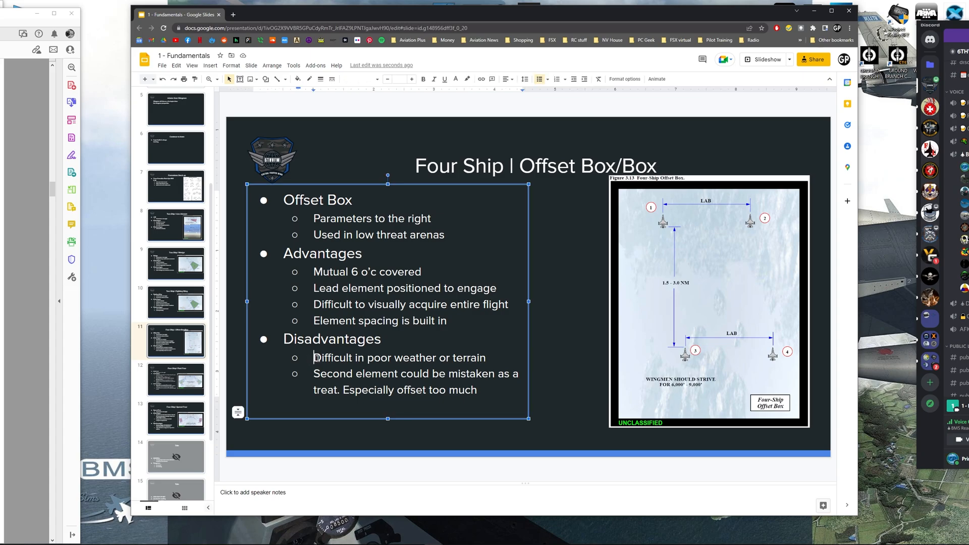
triple_click(399, 357)
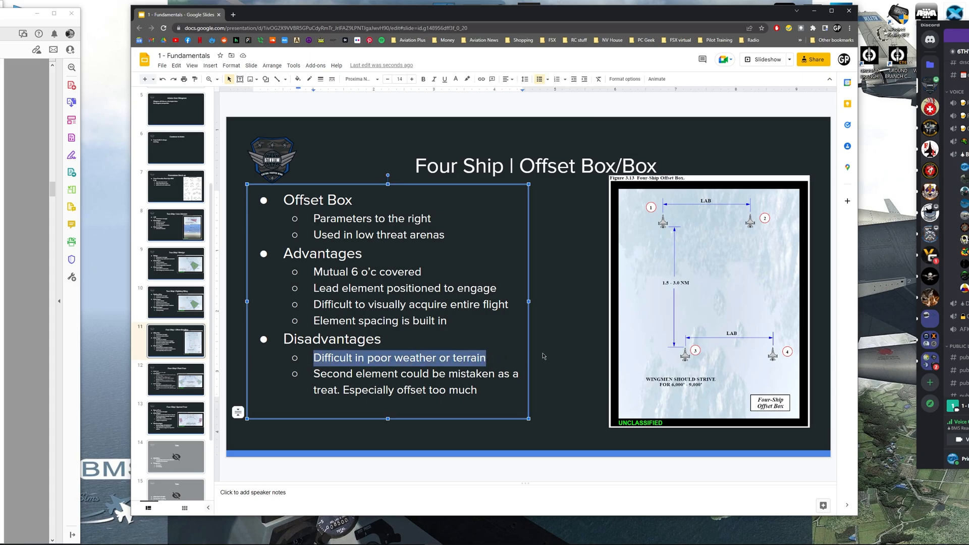
mouse_move(715, 247)
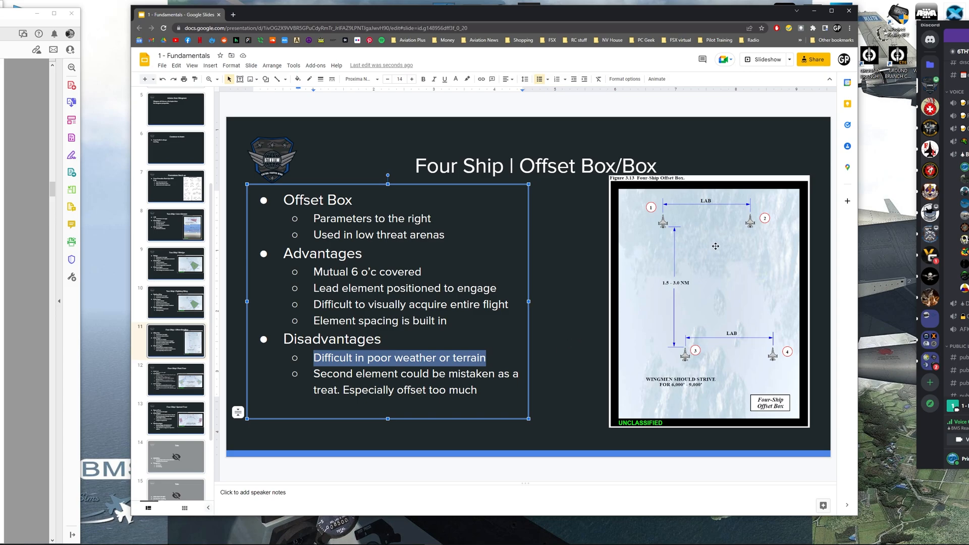
mouse_move(690, 232)
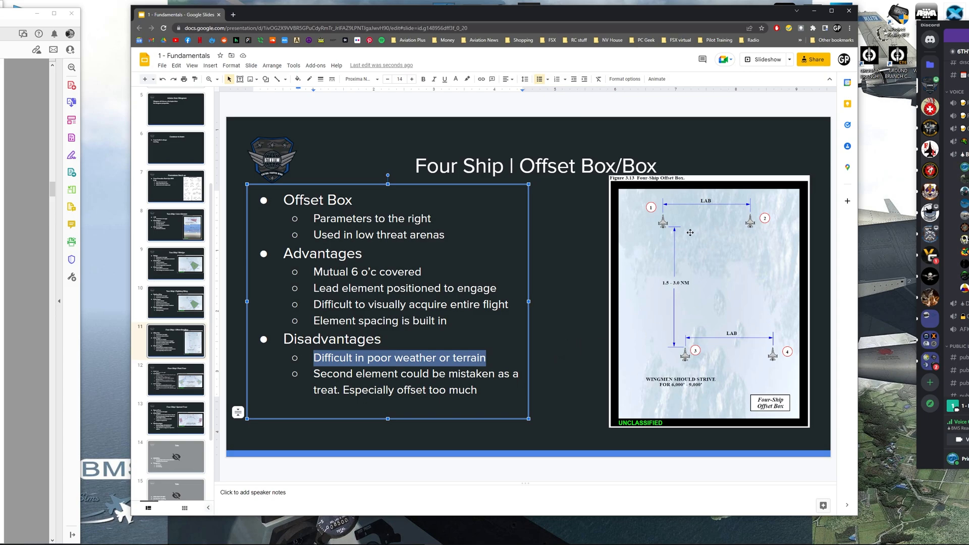
mouse_move(544, 383)
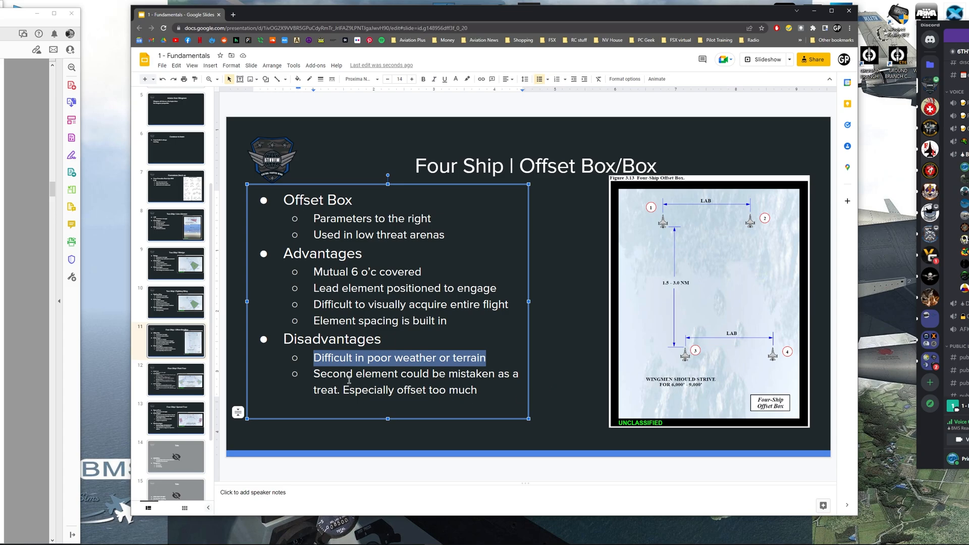
mouse_move(676, 241)
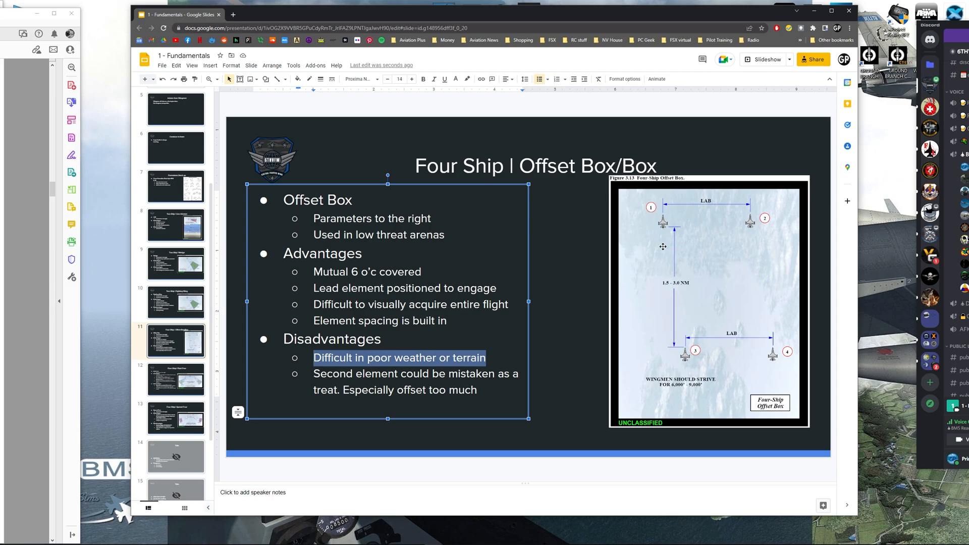
mouse_move(685, 365)
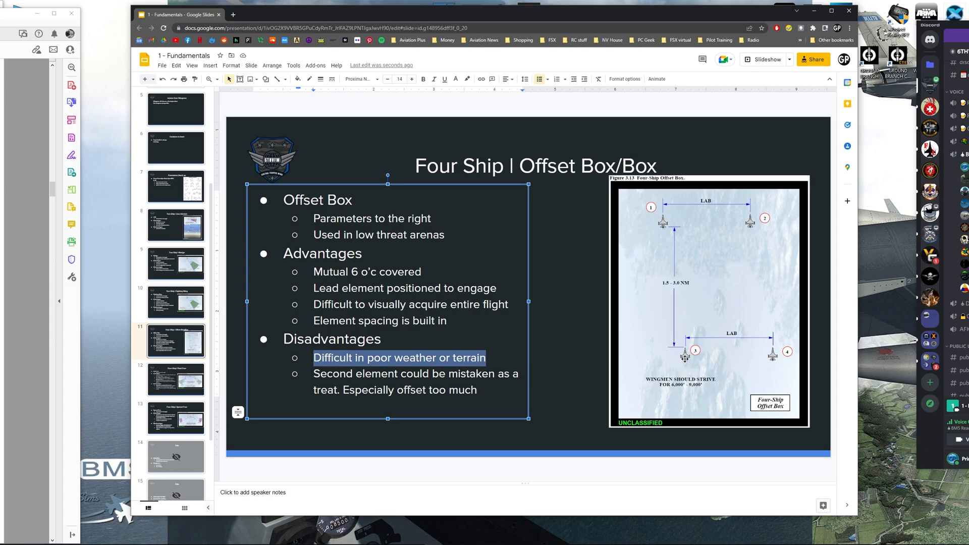
mouse_move(674, 227)
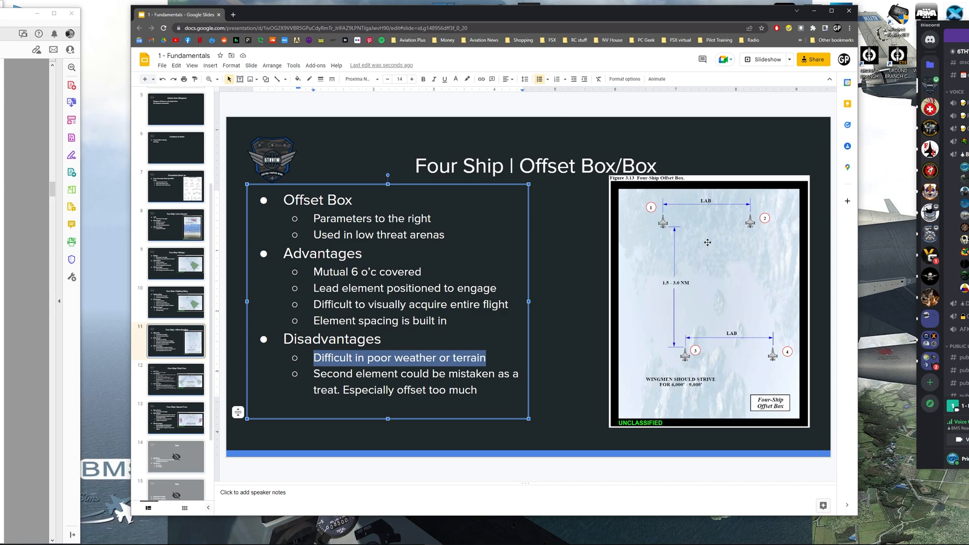
left_click(569, 376)
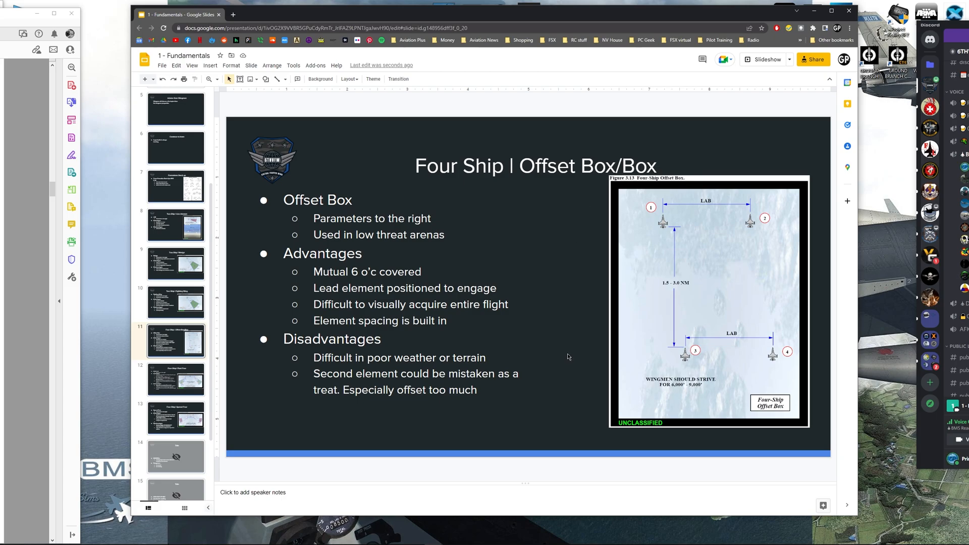
Show the Four Ship | Fluid Four slide and review its low altitude/rough terrain bullet
left_click(175, 379)
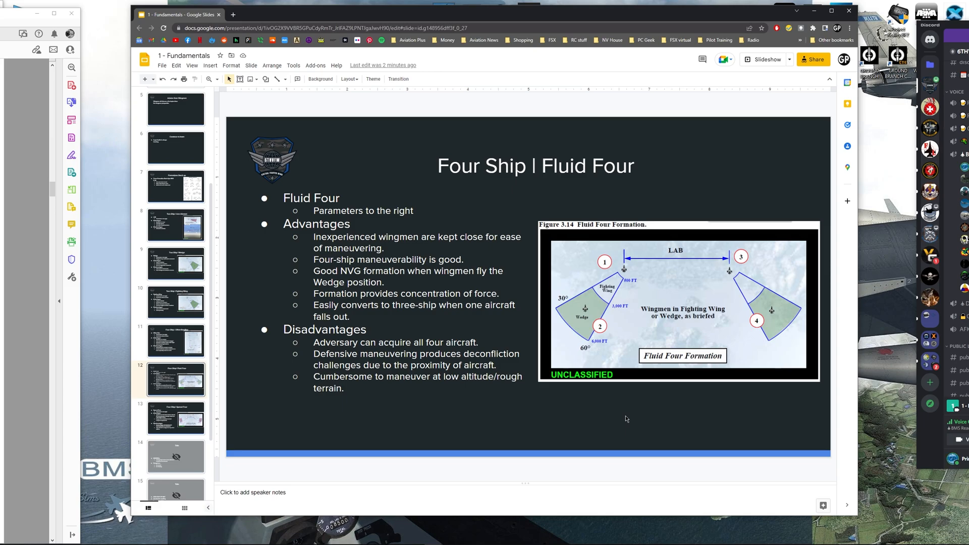
mouse_move(728, 312)
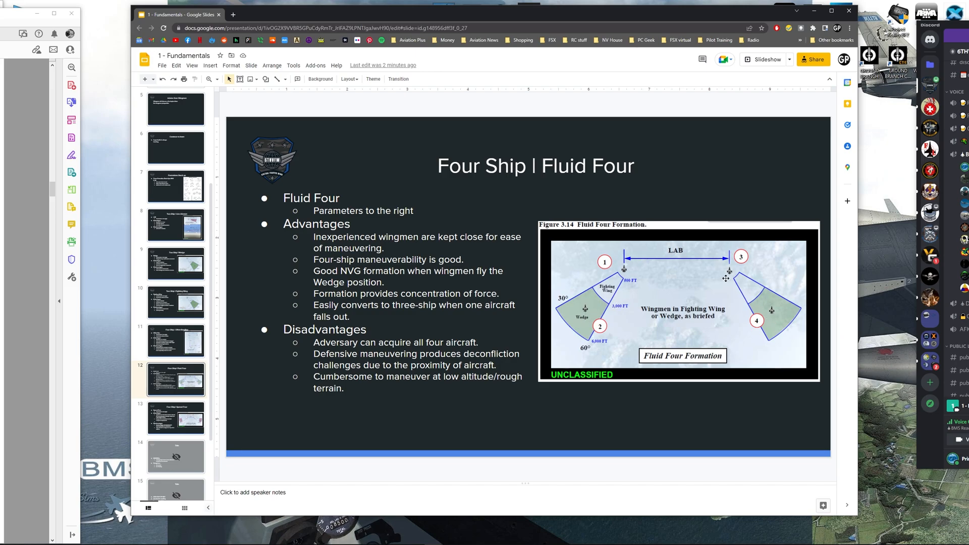
mouse_move(601, 321)
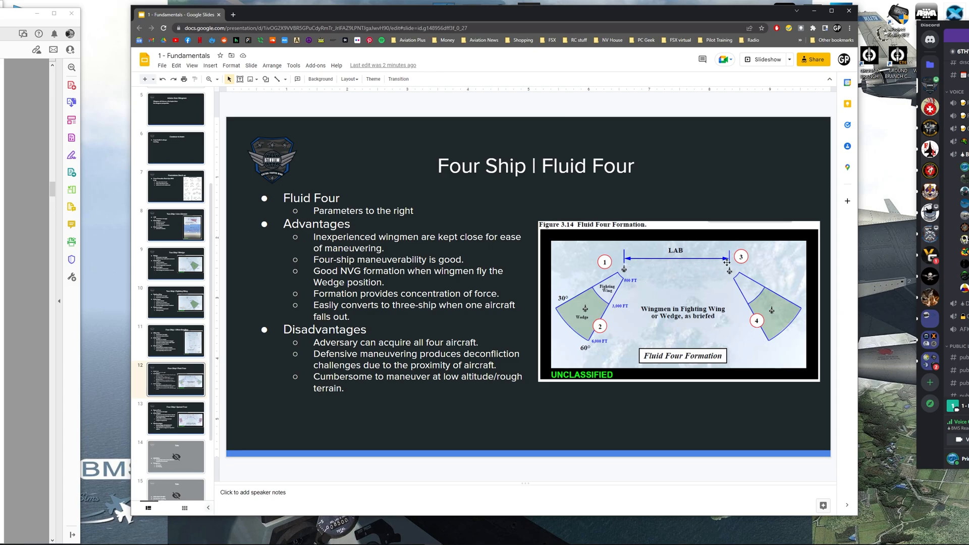
mouse_move(716, 266)
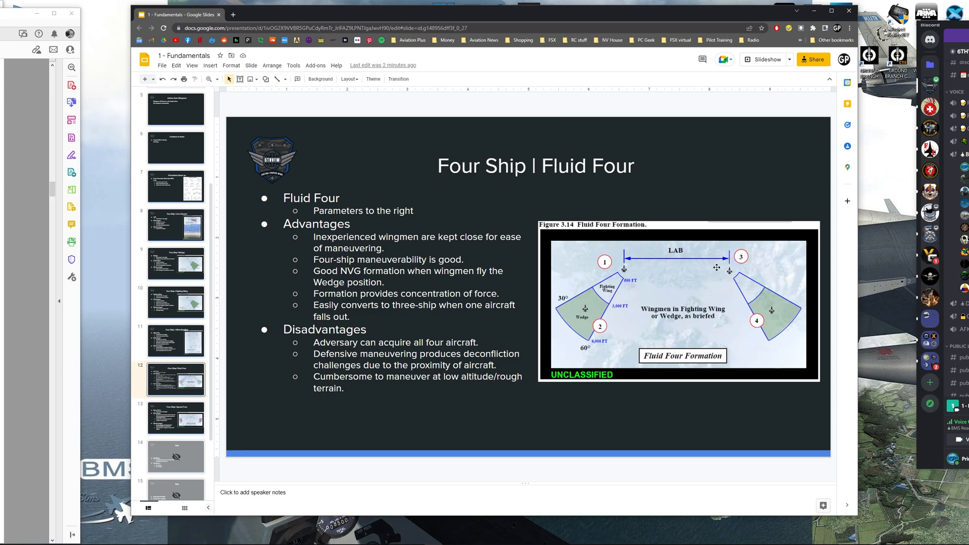
mouse_move(376, 254)
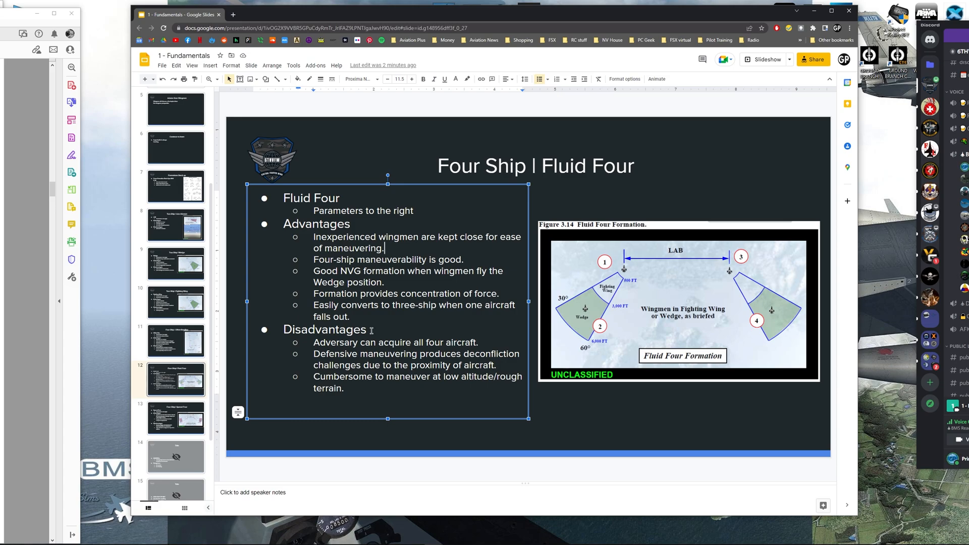
mouse_move(372, 316)
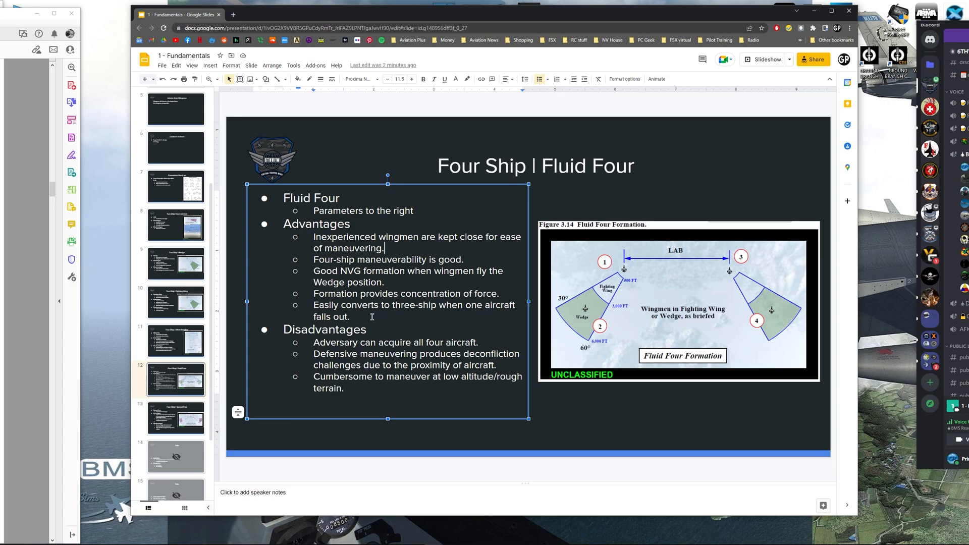
triple_click(414, 305)
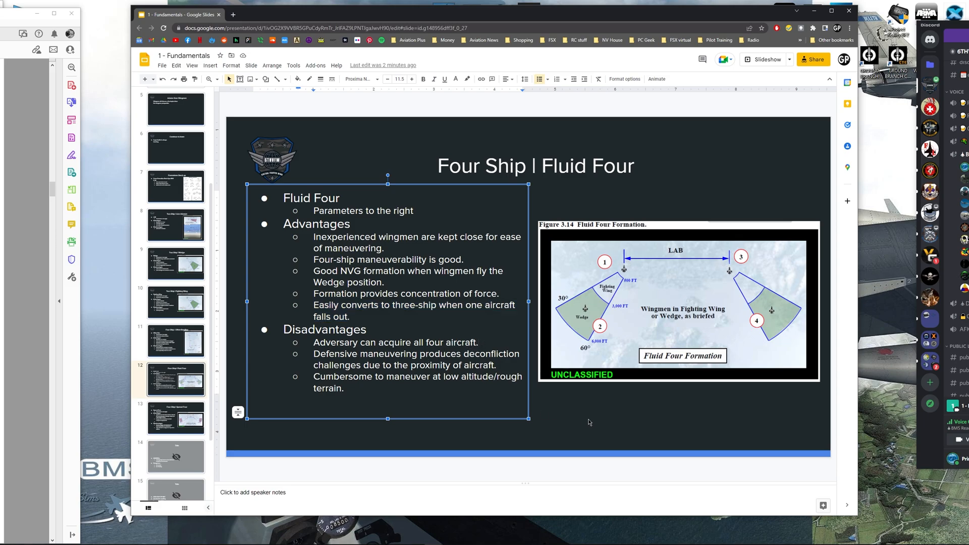
mouse_move(679, 390)
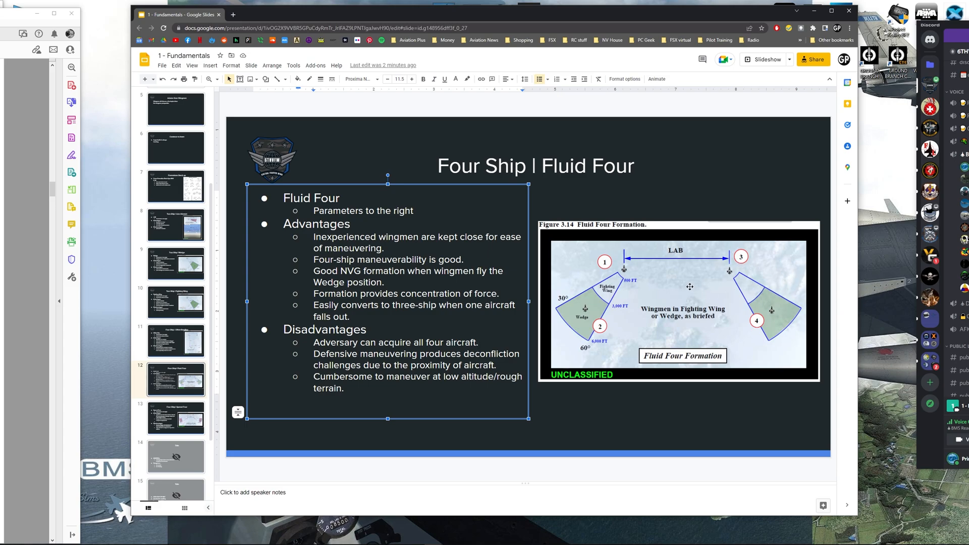
mouse_move(558, 420)
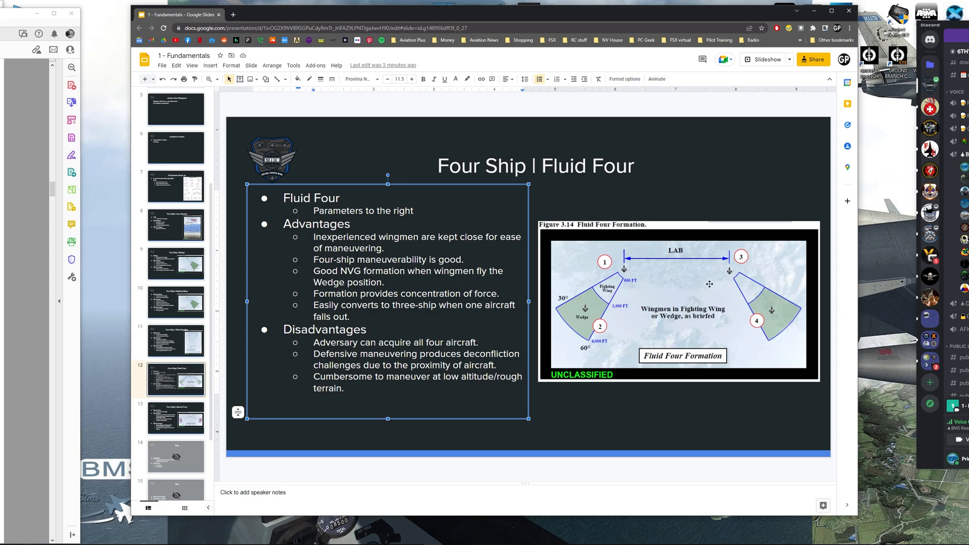
mouse_move(649, 389)
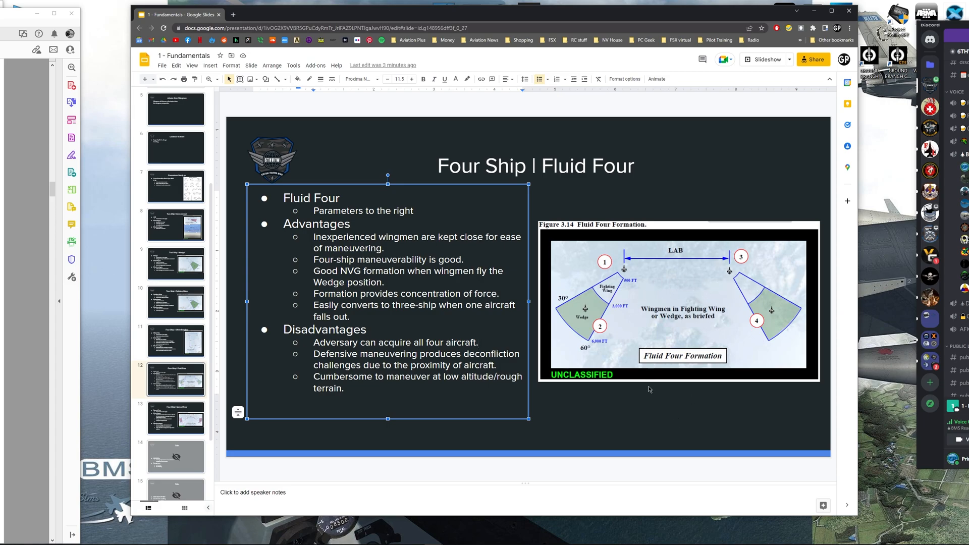
mouse_move(560, 416)
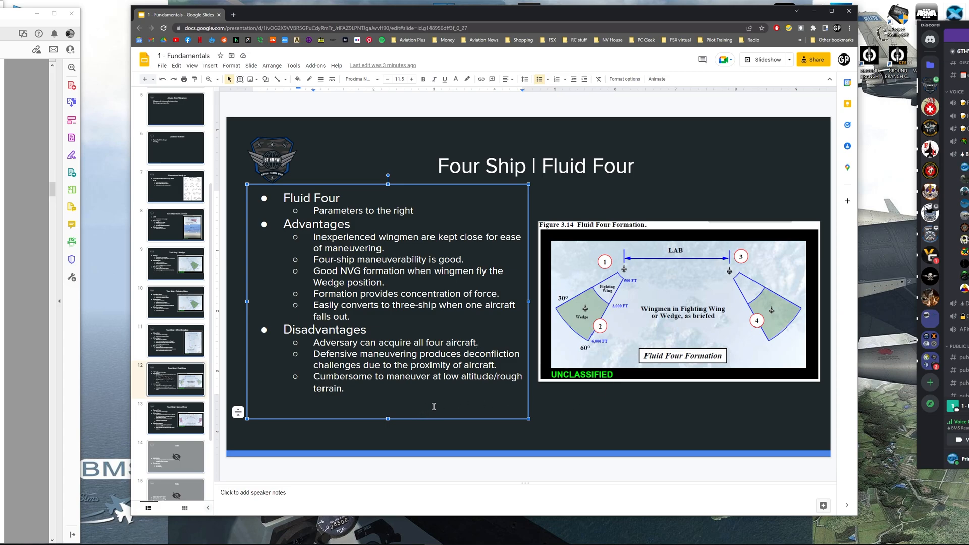
triple_click(418, 377)
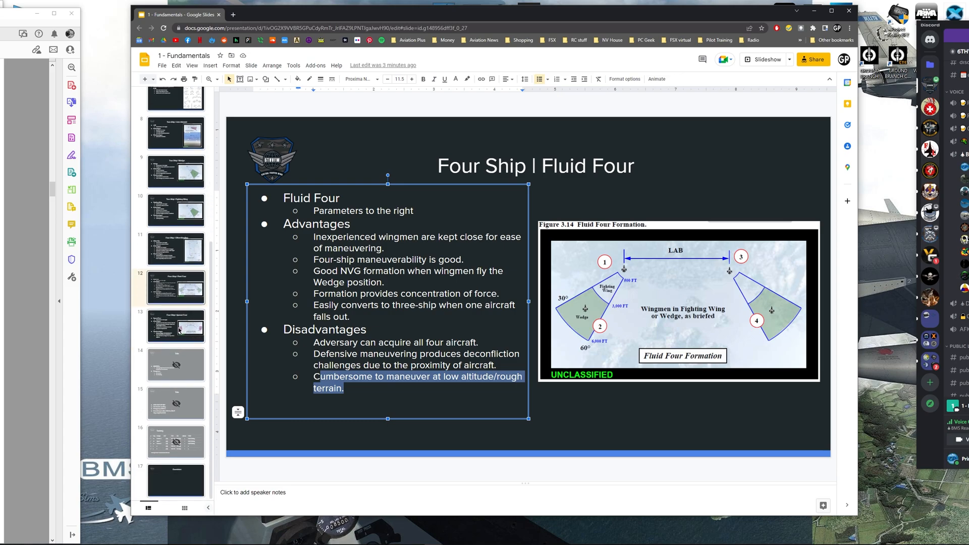
Show the Four Ship | Spread Four slide, then return to the Formations Stack up summary
left_click(176, 326)
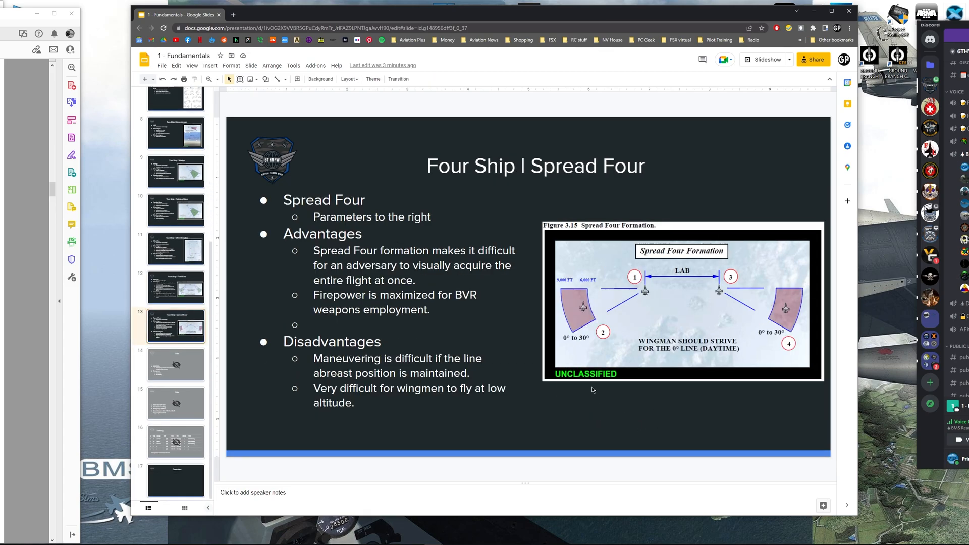
mouse_move(739, 312)
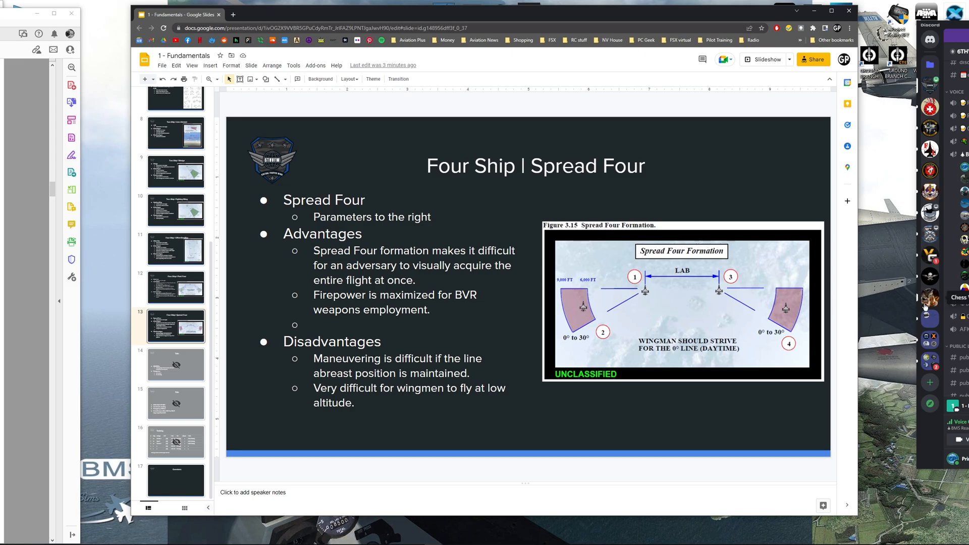
mouse_move(819, 295)
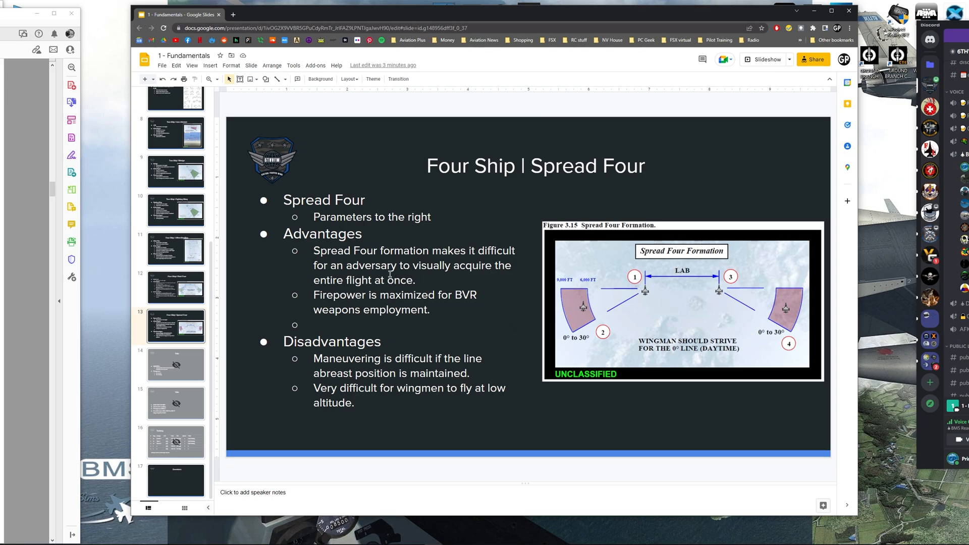
mouse_move(594, 316)
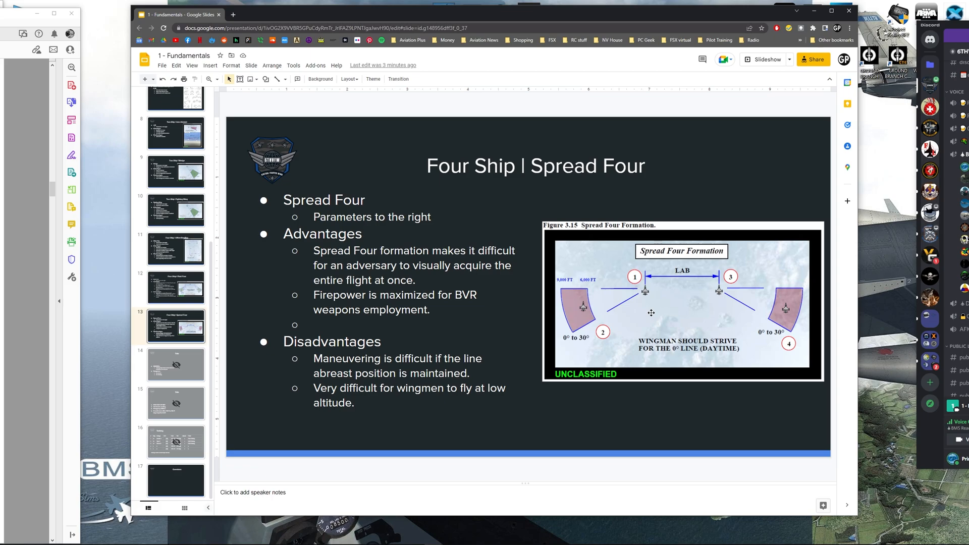
mouse_move(434, 312)
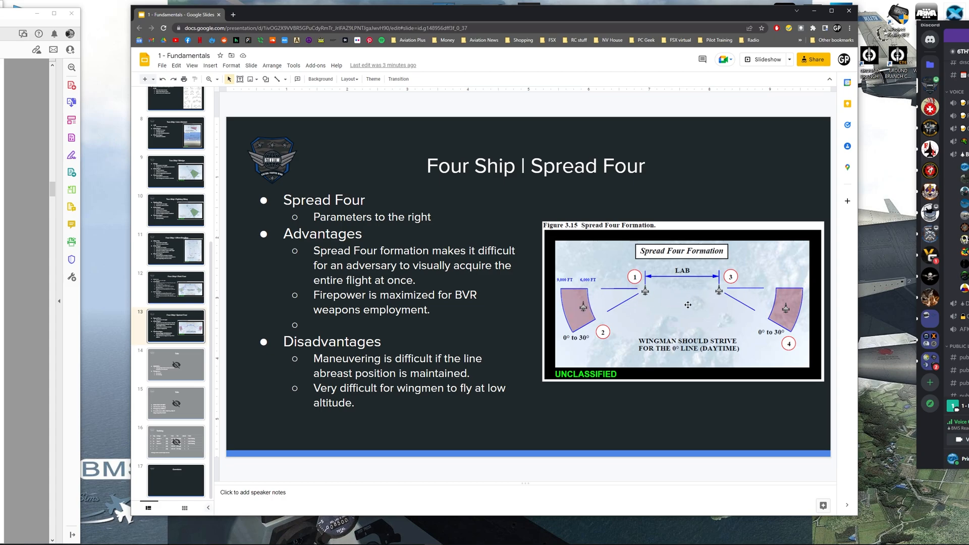
mouse_move(762, 314)
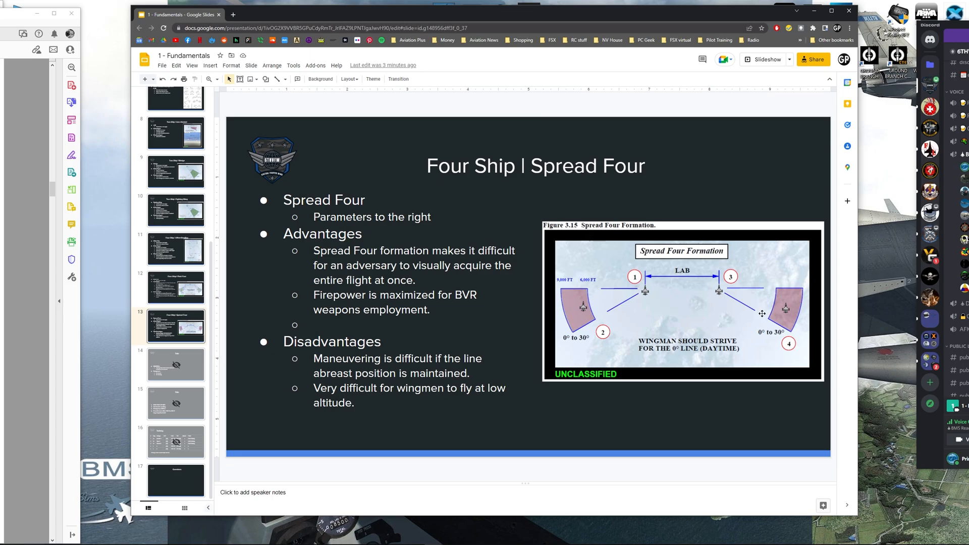
mouse_move(746, 312)
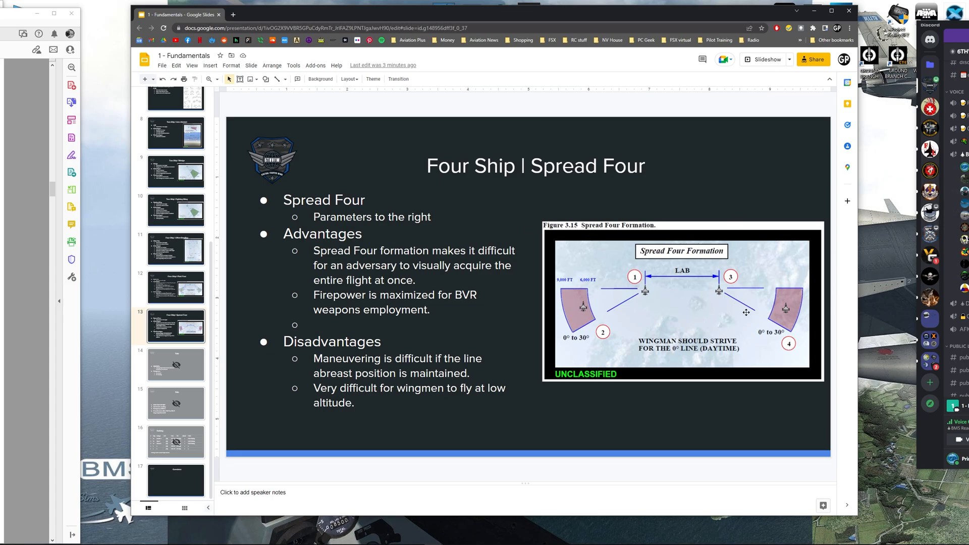
mouse_move(715, 420)
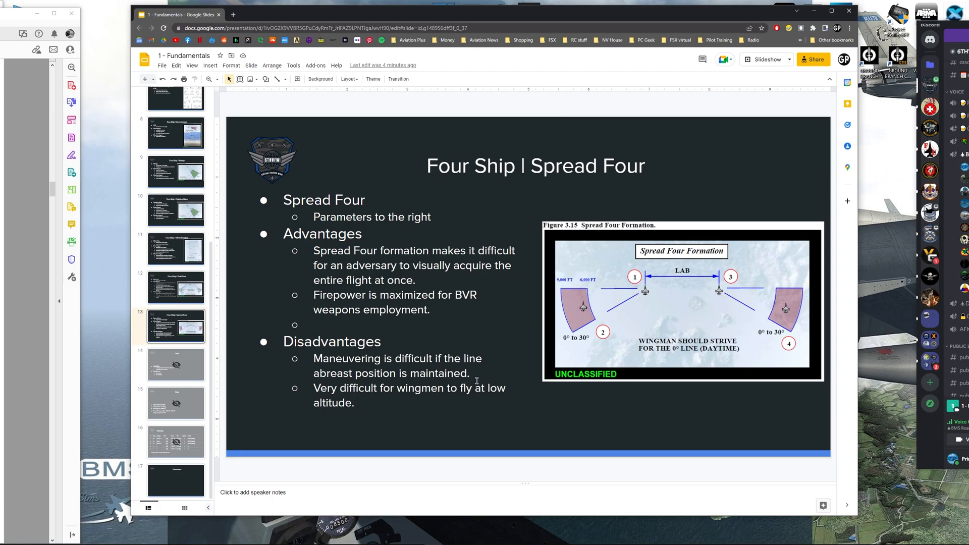
mouse_move(690, 417)
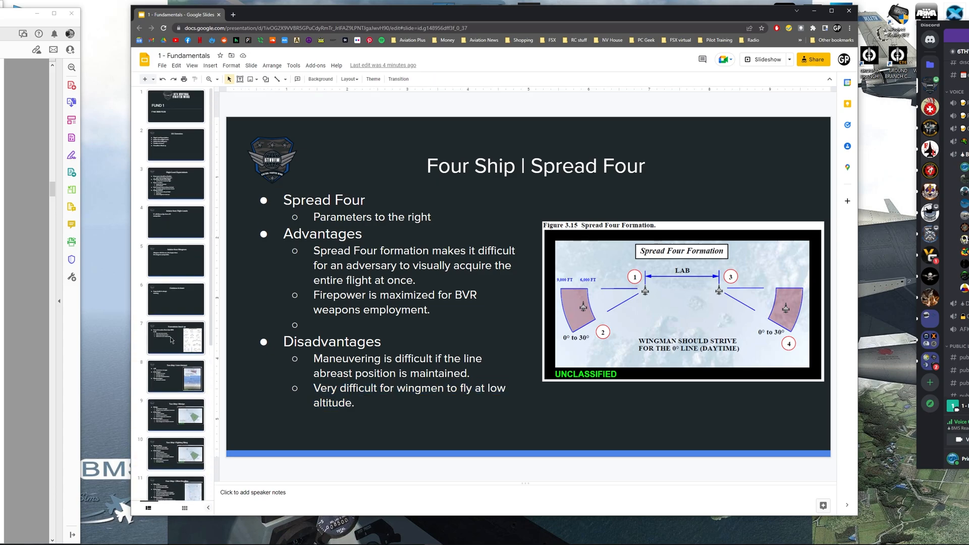
left_click(176, 338)
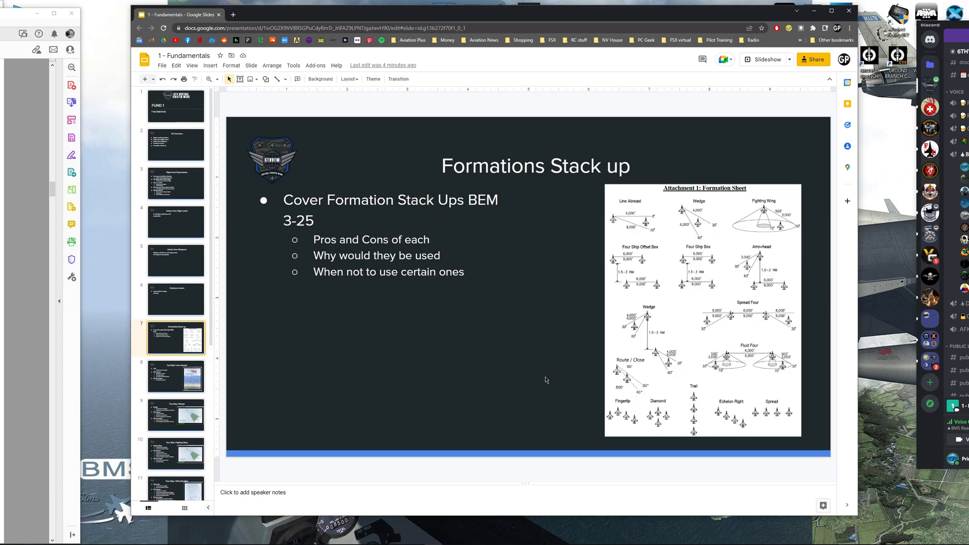